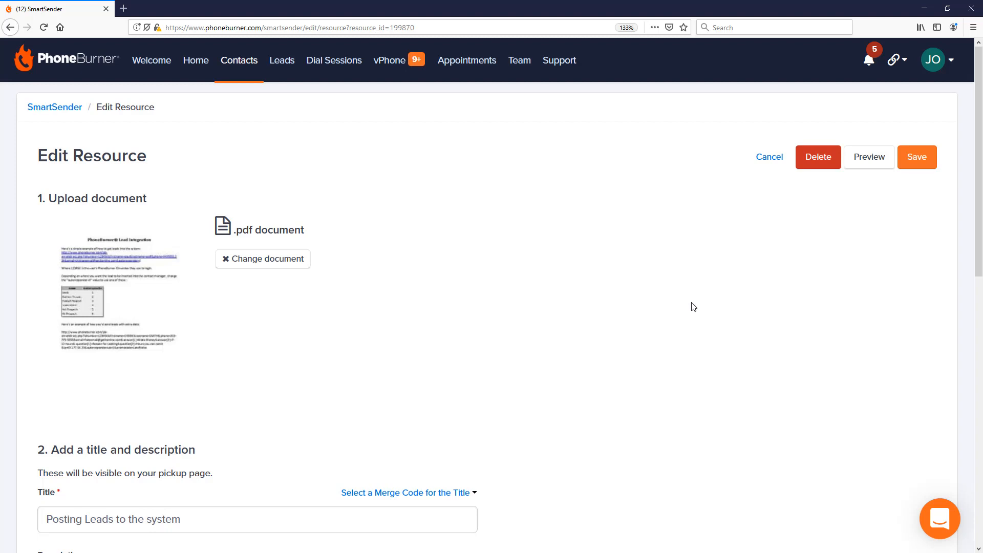
# Step: Go to Contacts Settings from the account dropdown at top right
pyautogui.click(937, 59)
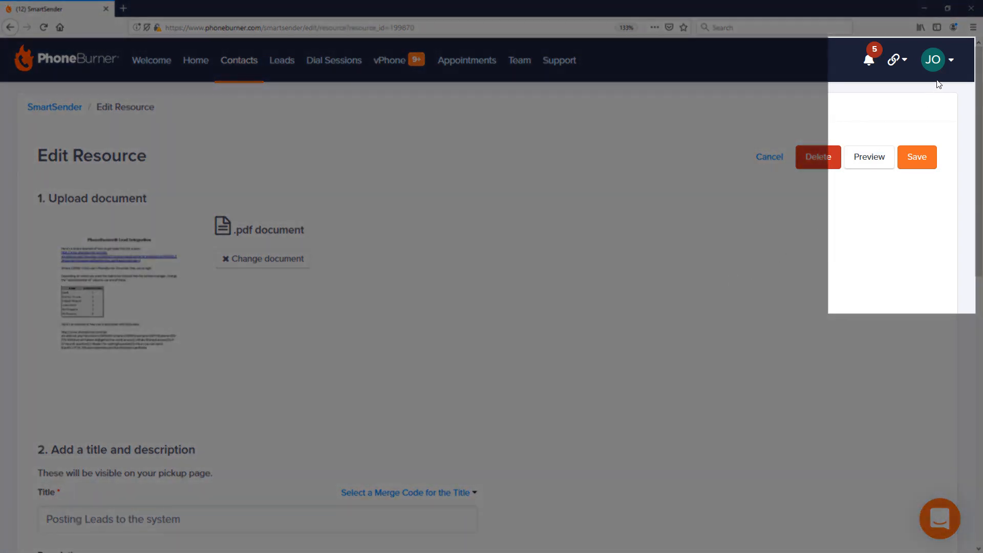
pyautogui.click(933, 59)
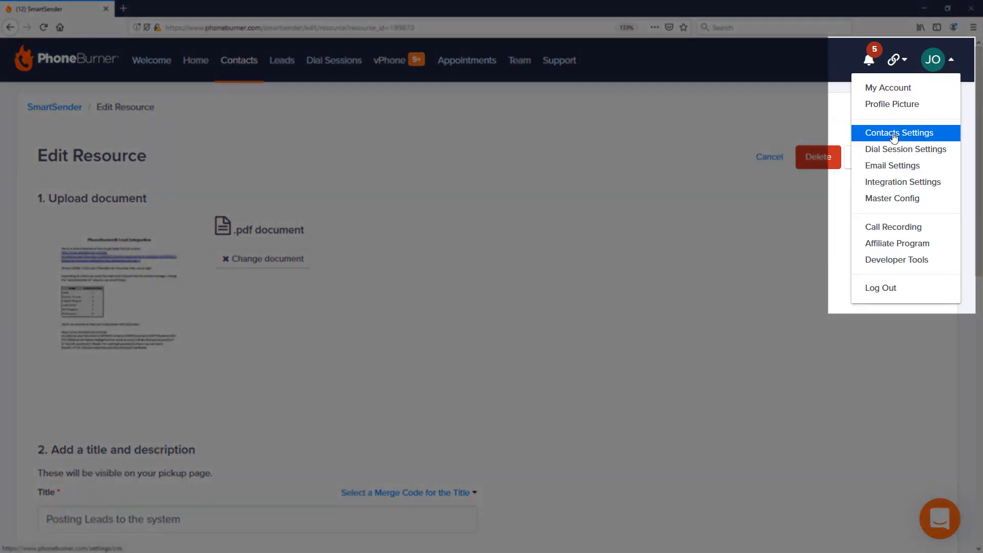
pyautogui.click(898, 133)
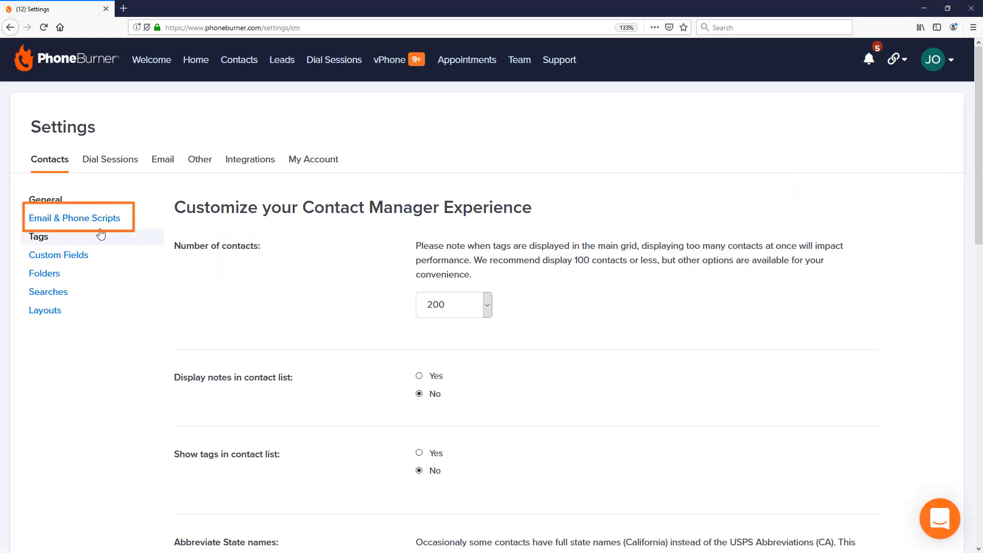
pyautogui.moveTo(73, 222)
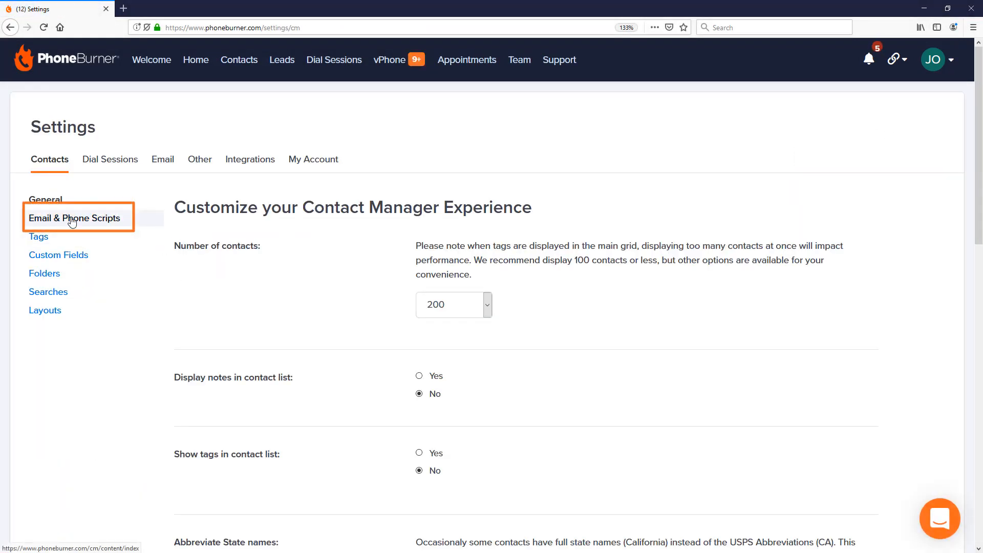
# Step: Open Email & Phone Scripts, review the System Content tab, then return to My Content
pyautogui.click(73, 218)
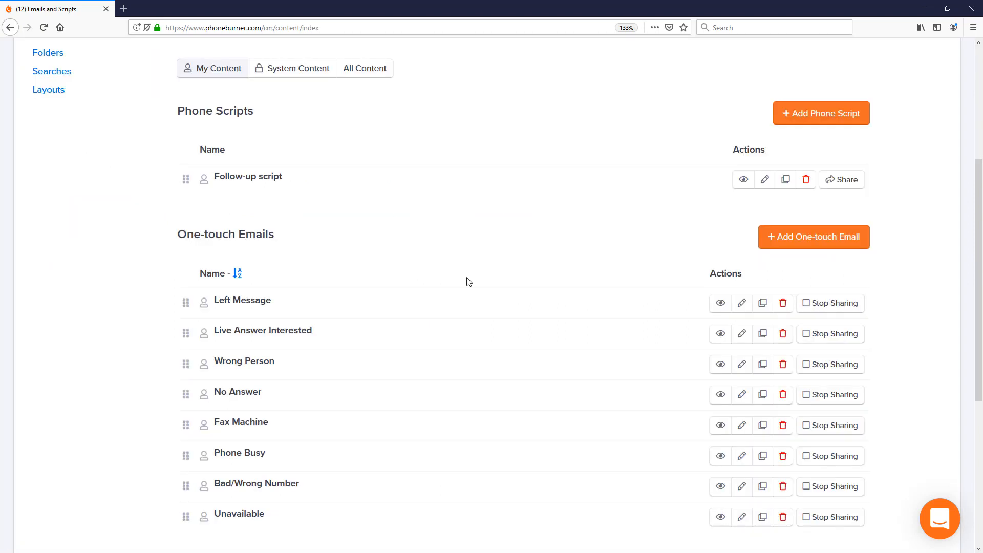
pyautogui.moveTo(324, 329)
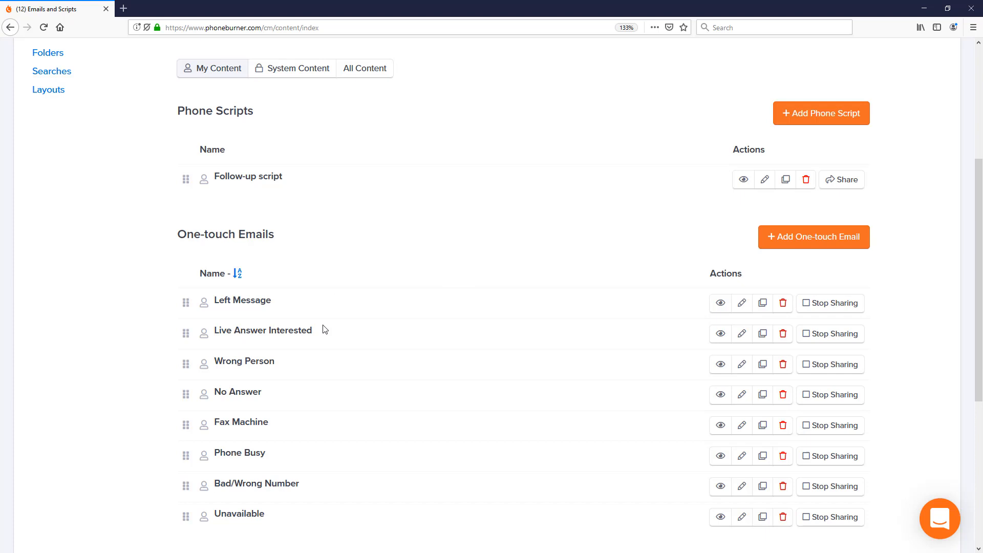
pyautogui.moveTo(377, 441)
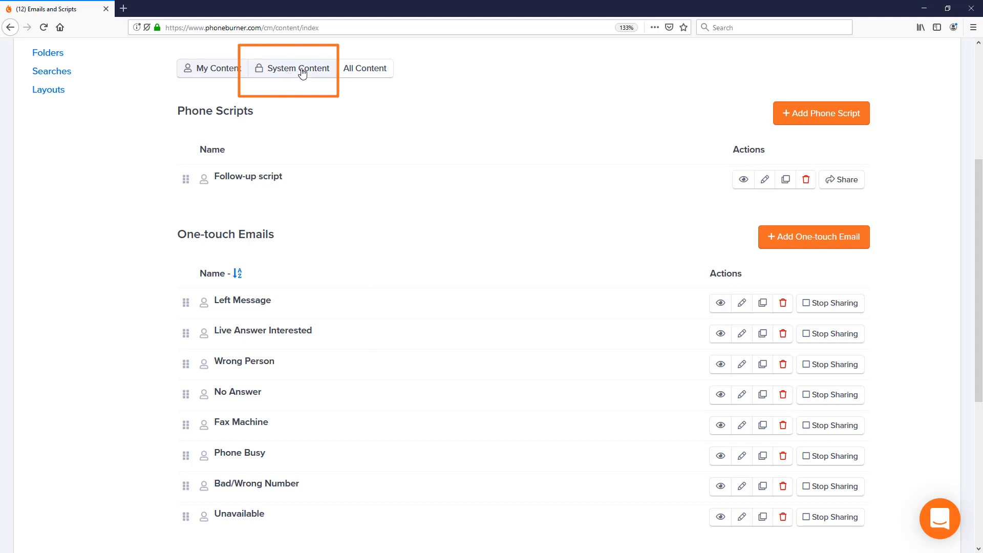
pyautogui.click(298, 68)
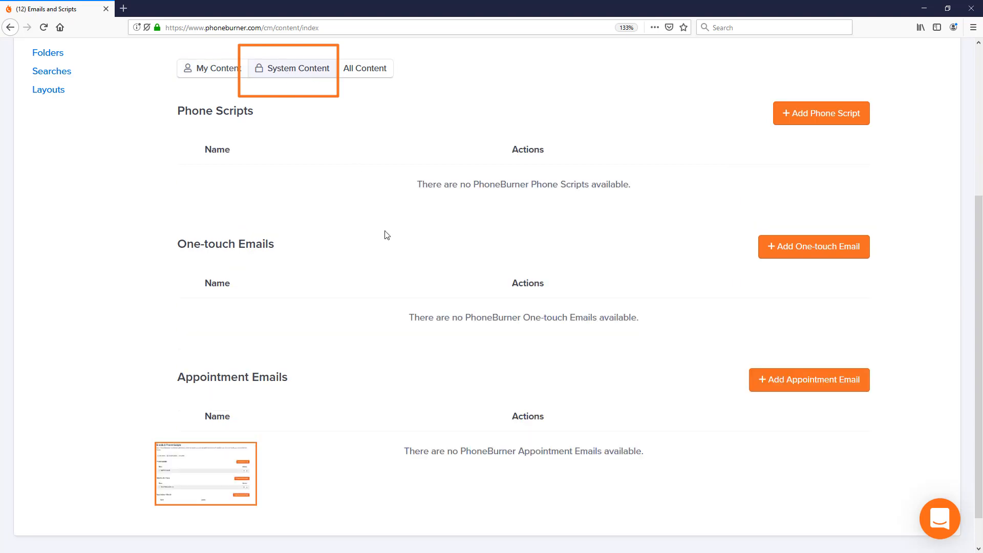
pyautogui.click(293, 68)
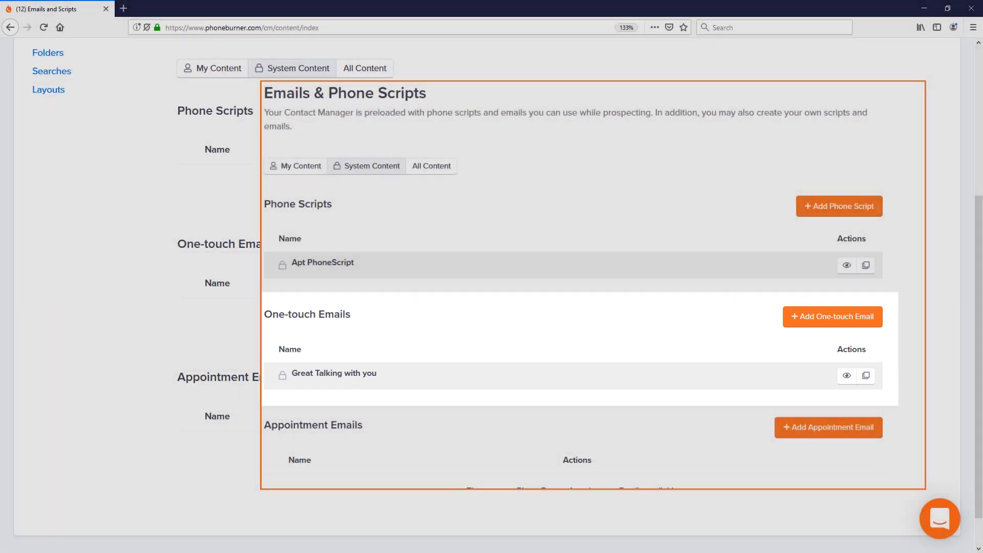
pyautogui.click(217, 68)
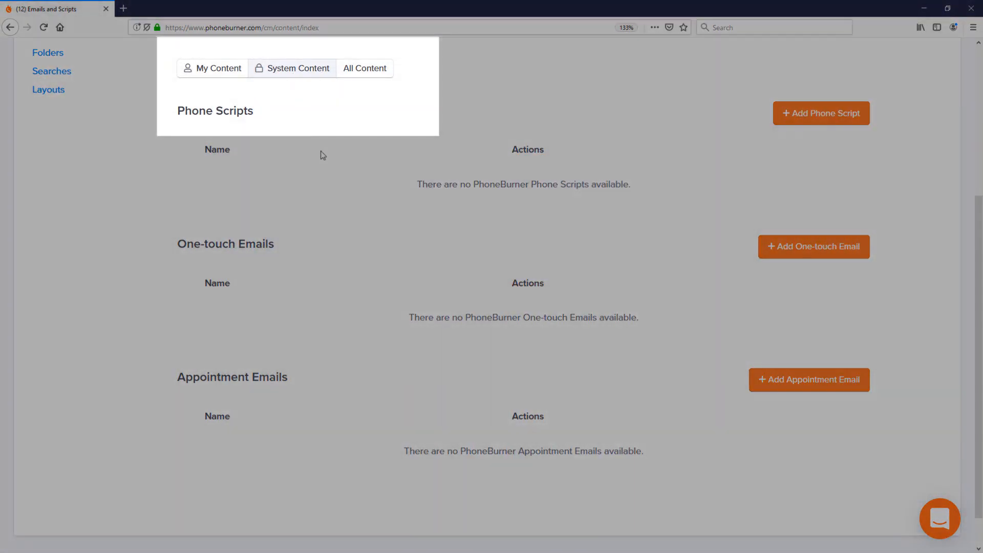
pyautogui.click(213, 68)
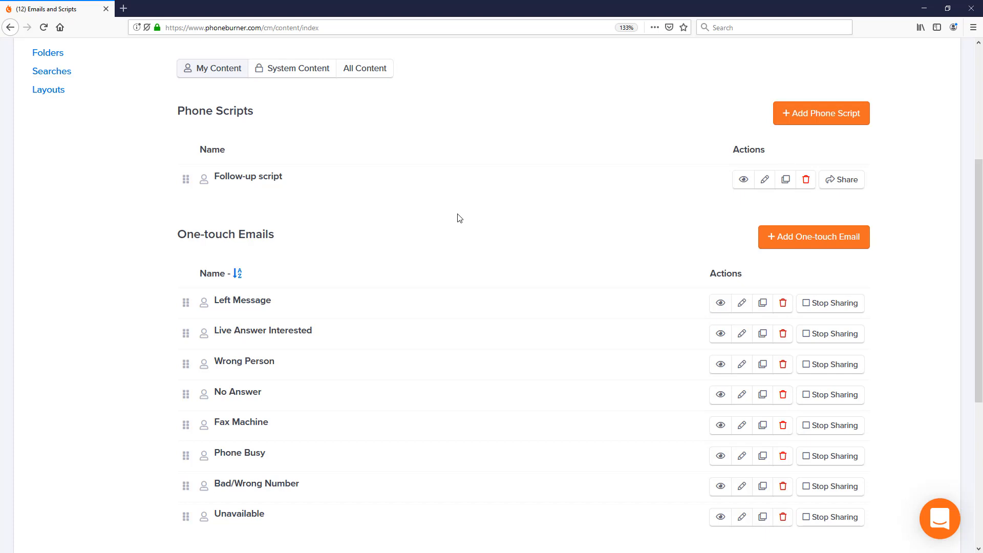
pyautogui.moveTo(816, 250)
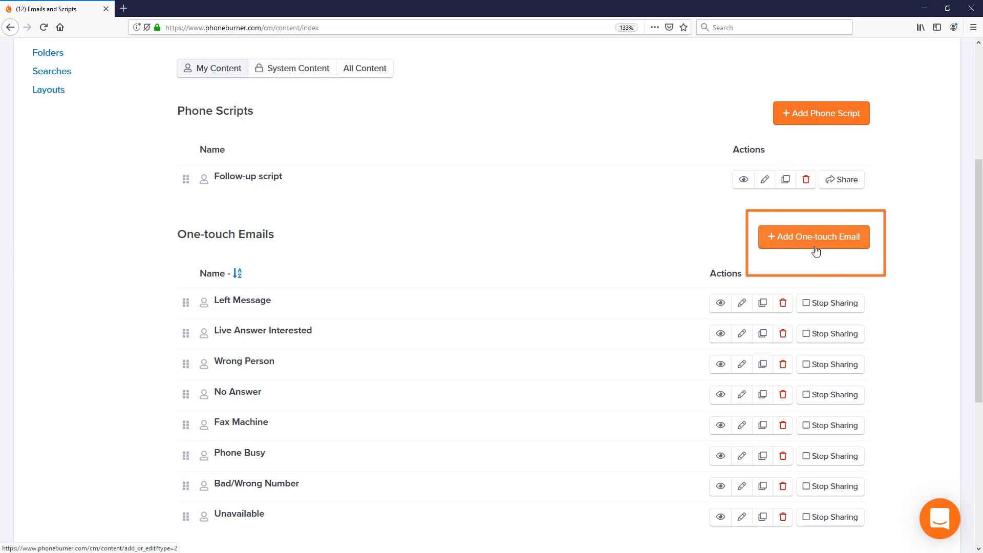
# Step: Start a new One-touch Email and expand the Contact Folders list, keeping All Folders
pyautogui.click(814, 236)
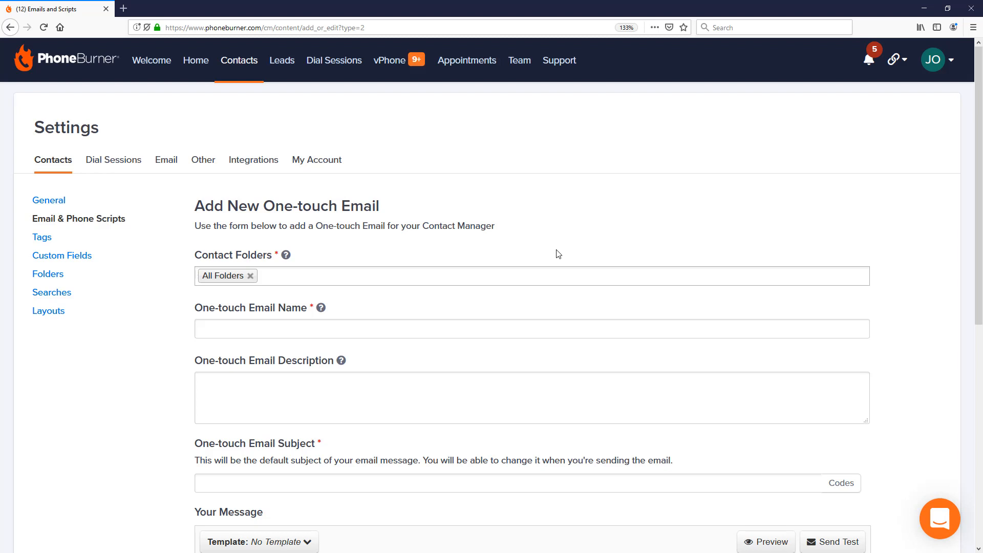
pyautogui.scroll(-3)
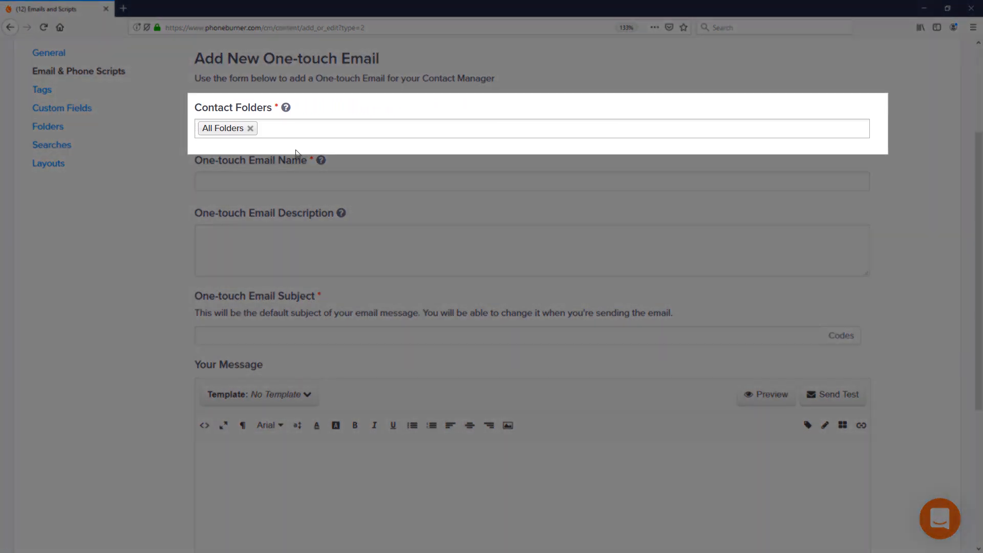
pyautogui.click(532, 123)
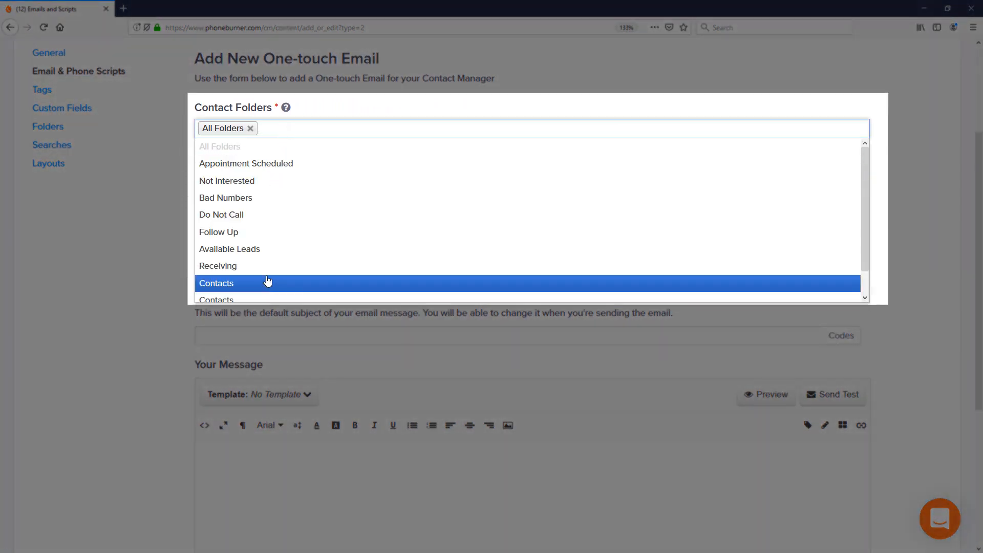
pyautogui.moveTo(286, 210)
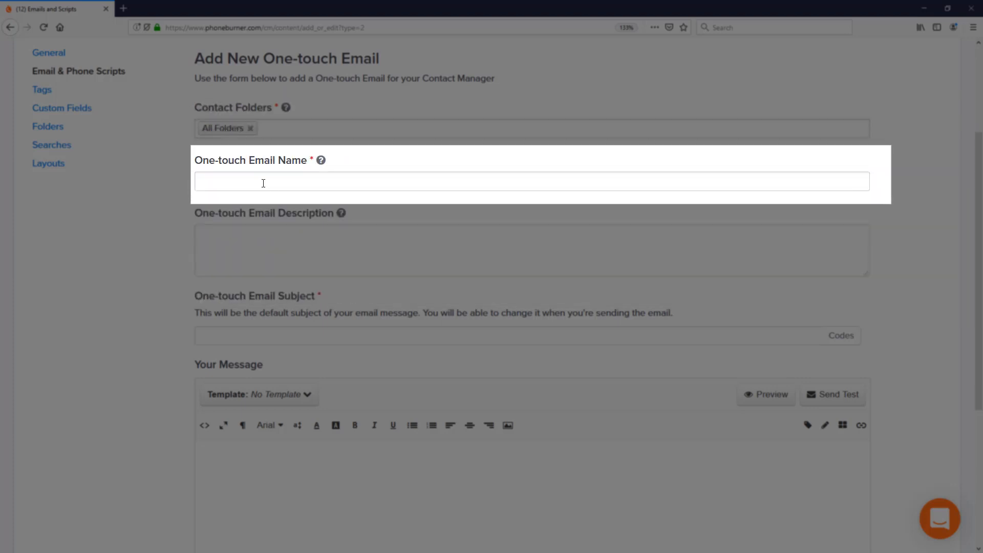
# Step: Enter name 'Getting Started Details' and description 'Send this email to all new recruits'
pyautogui.click(532, 179)
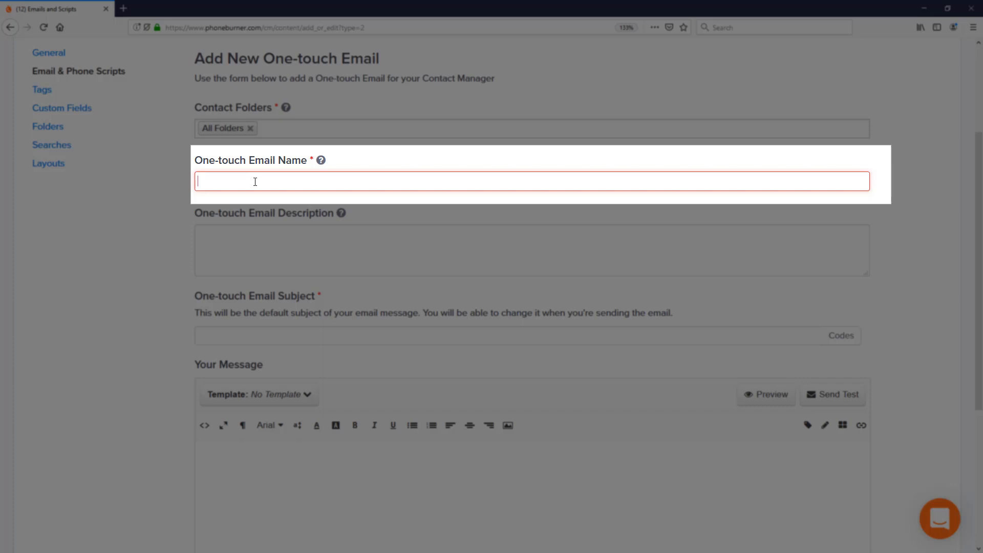
pyautogui.write('Getting Started Details')
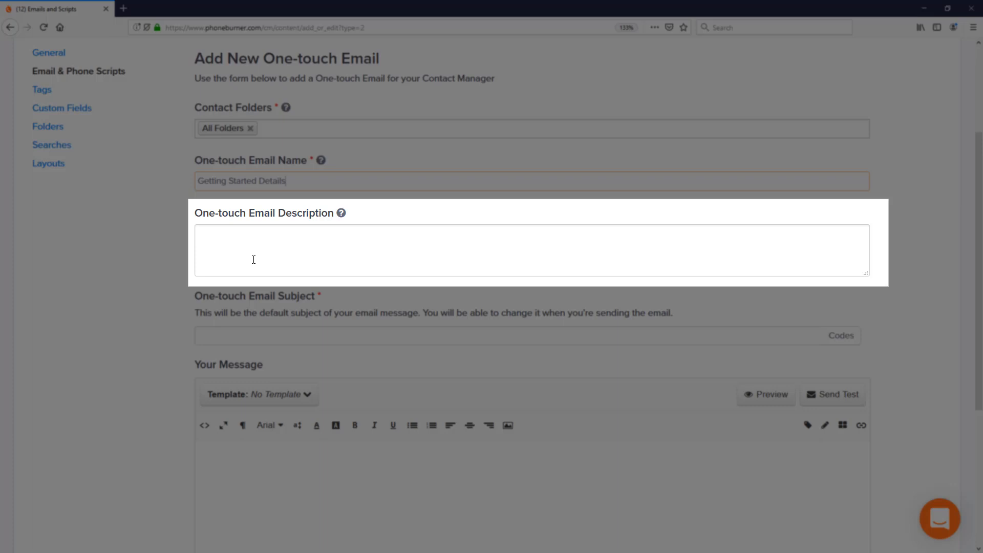
pyautogui.write('Send this email to all new recruits')
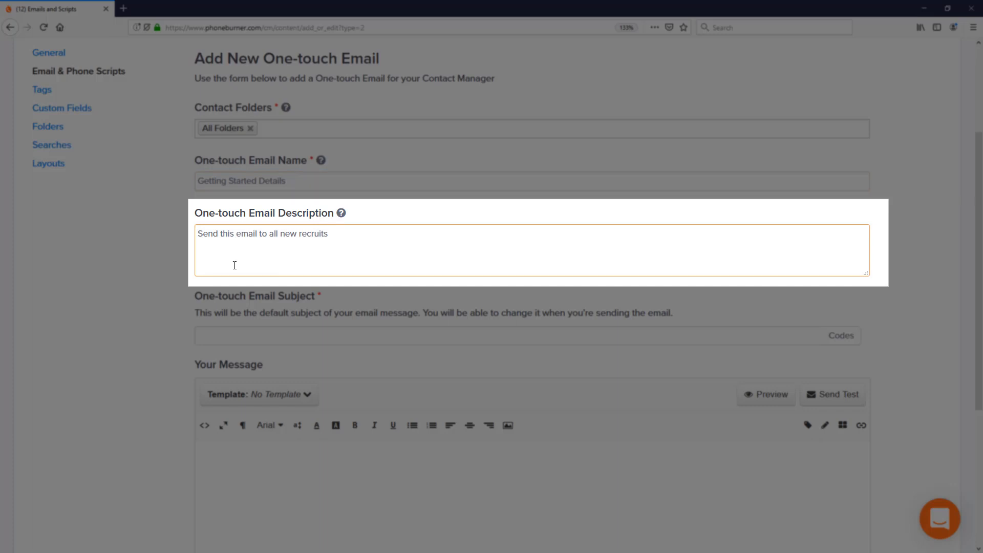
# Step: Enter 'Here are the Details to get setup' as the email subject
pyautogui.scroll(-3)
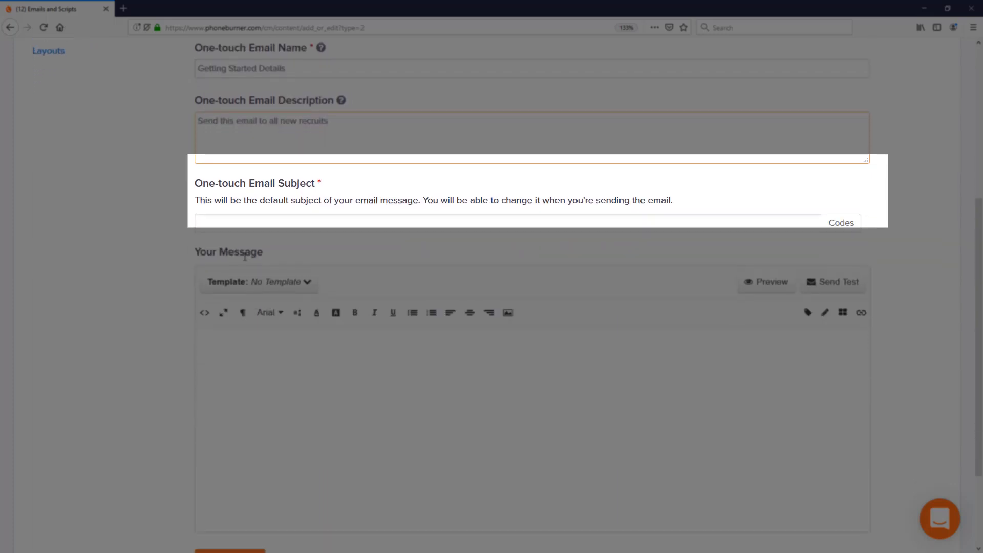
pyautogui.scroll(-3)
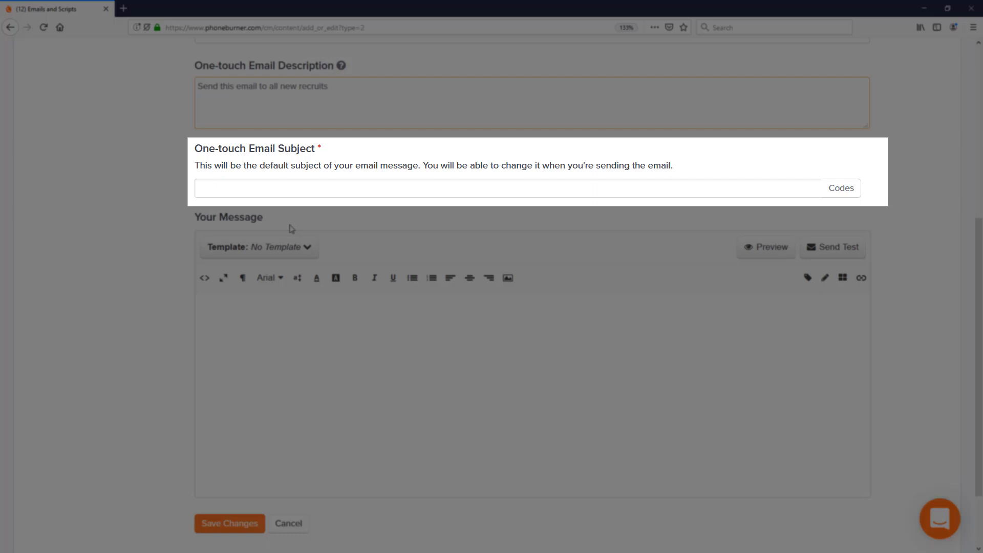
pyautogui.write('Here are the Details to get setup')
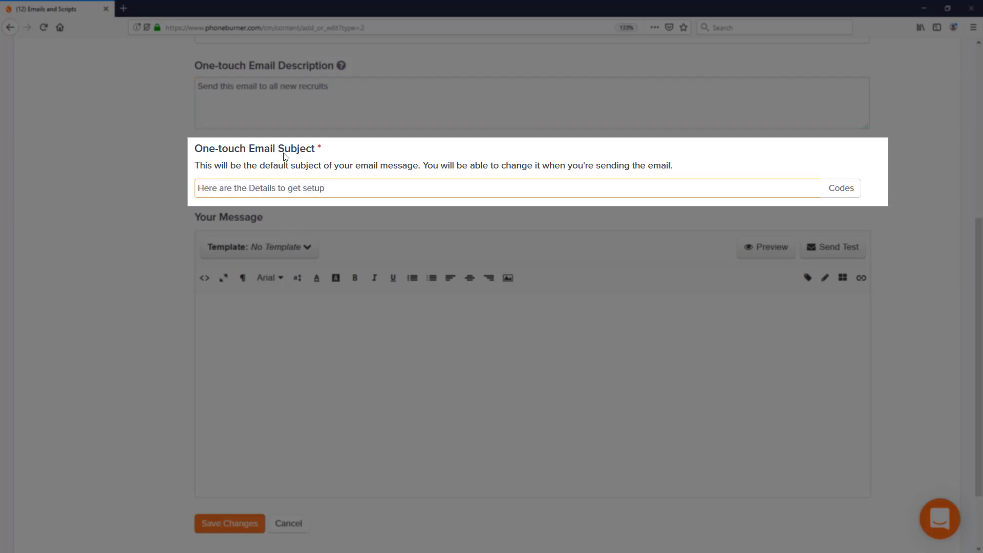
pyautogui.click(316, 188)
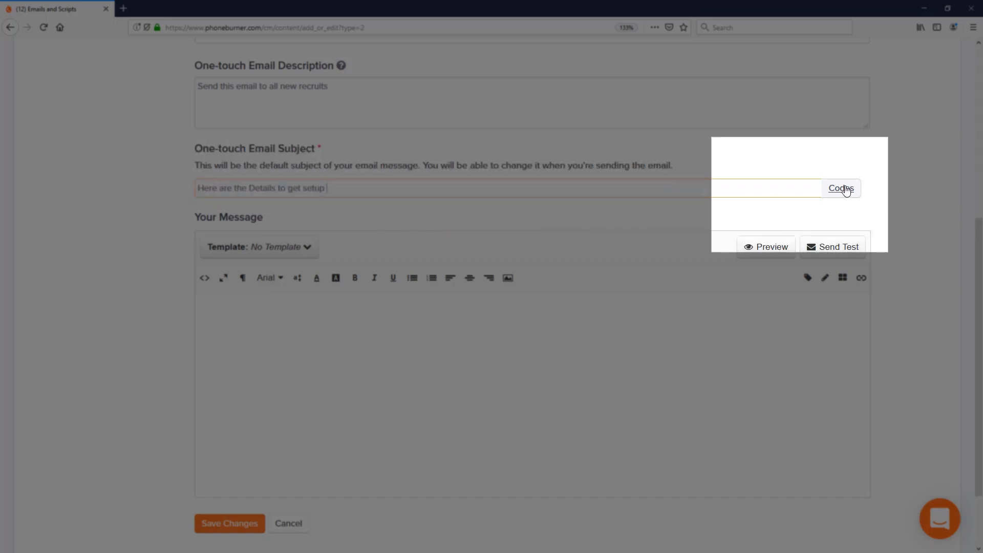
# Step: Append the Recipient's First Name code to the subject from the Codes menu
pyautogui.click(841, 187)
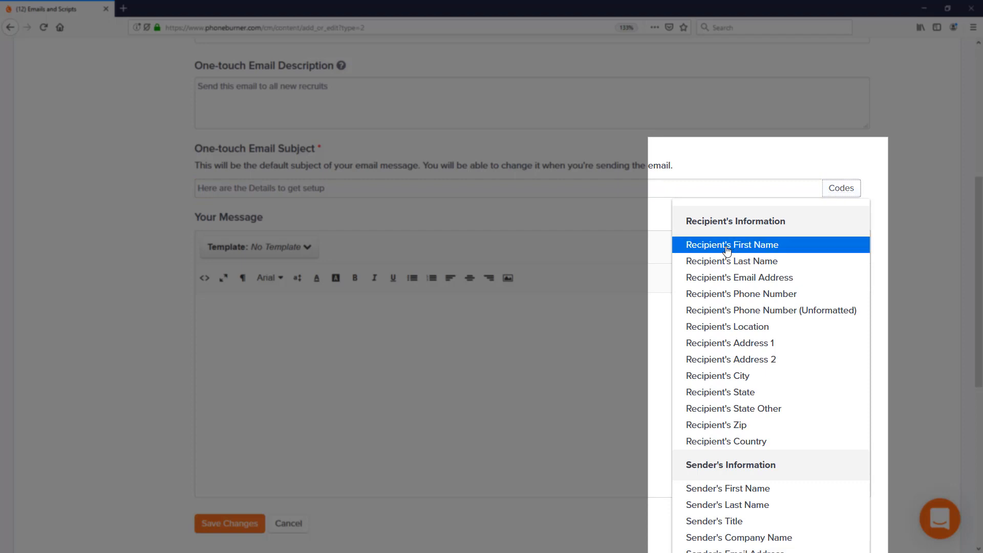
pyautogui.click(732, 245)
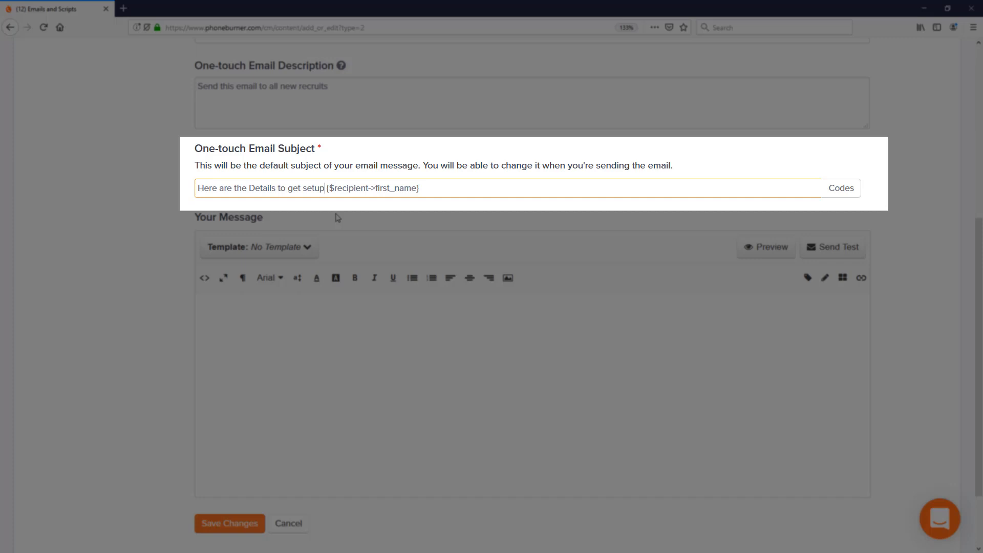
pyautogui.click(338, 217)
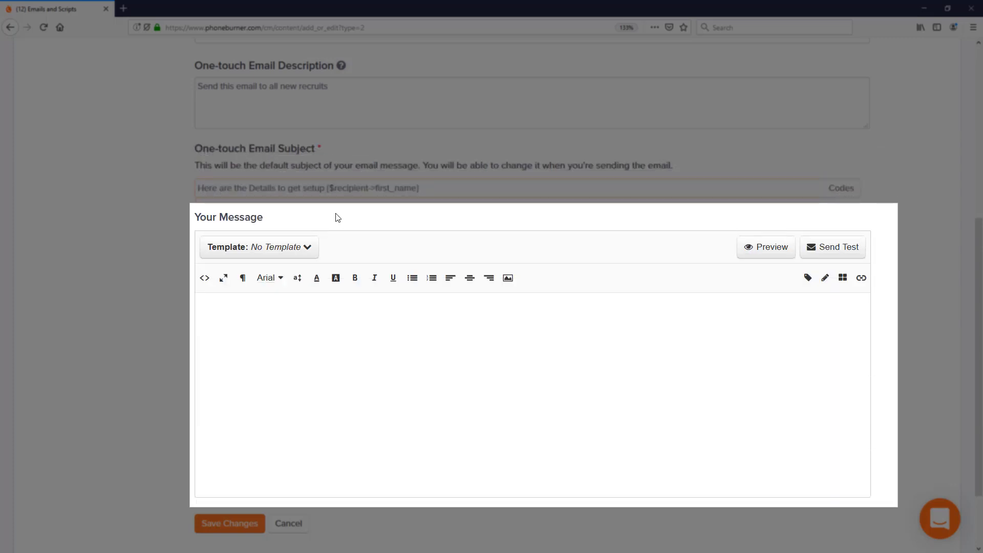
pyautogui.click(287, 326)
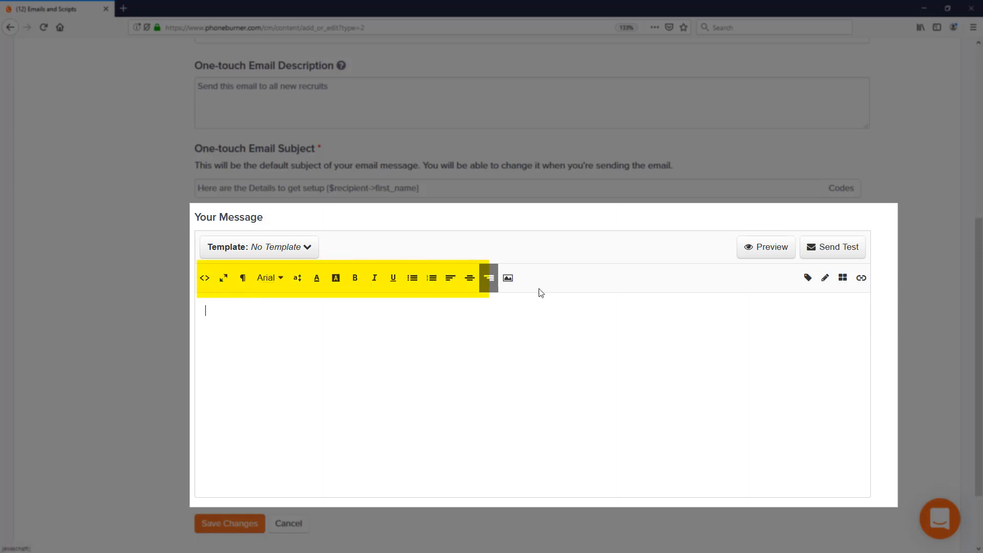
pyautogui.click(243, 278)
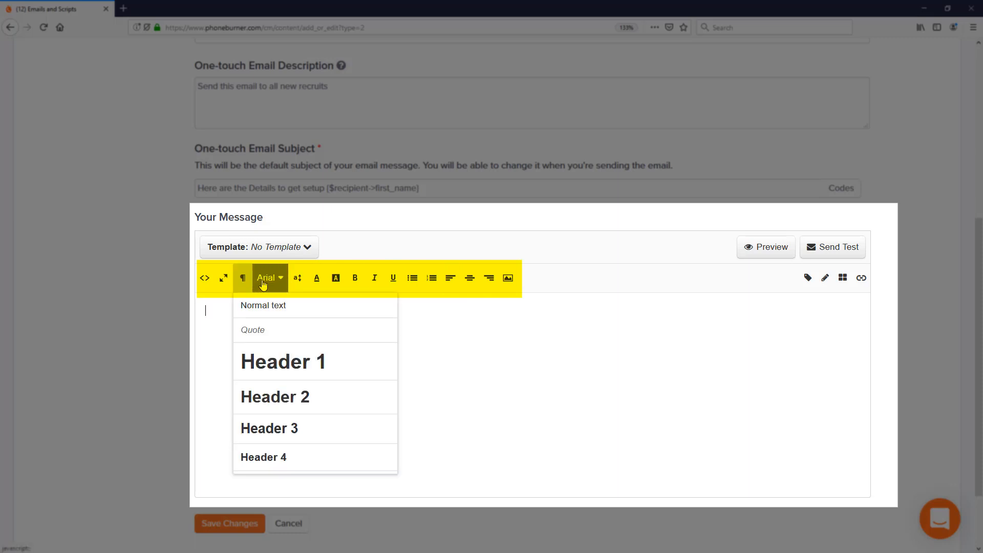
pyautogui.click(269, 278)
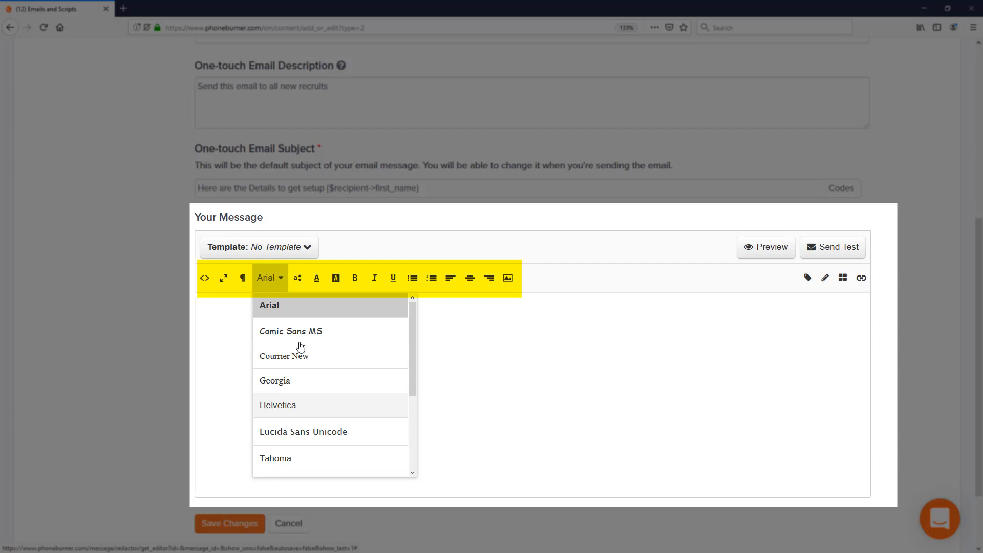
pyautogui.click(297, 277)
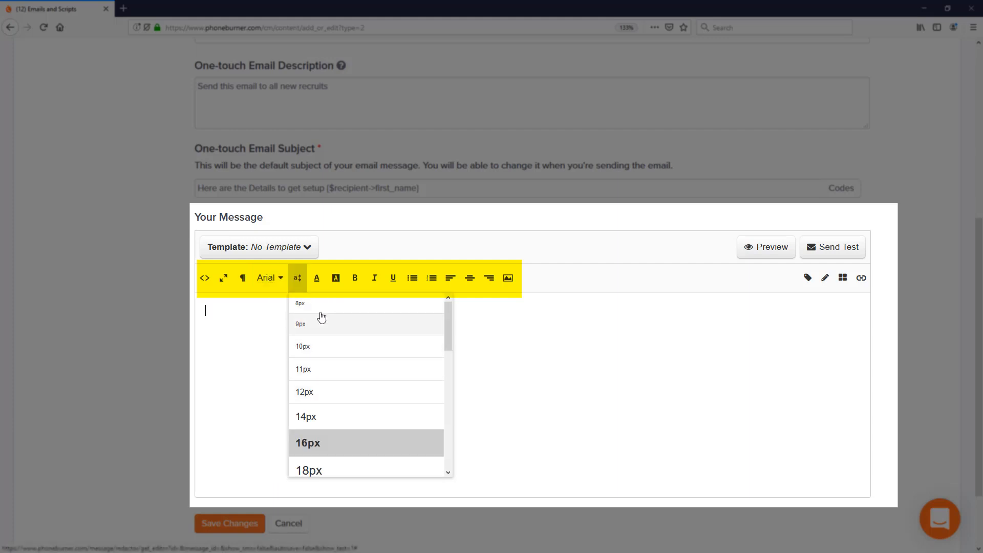
pyautogui.click(316, 278)
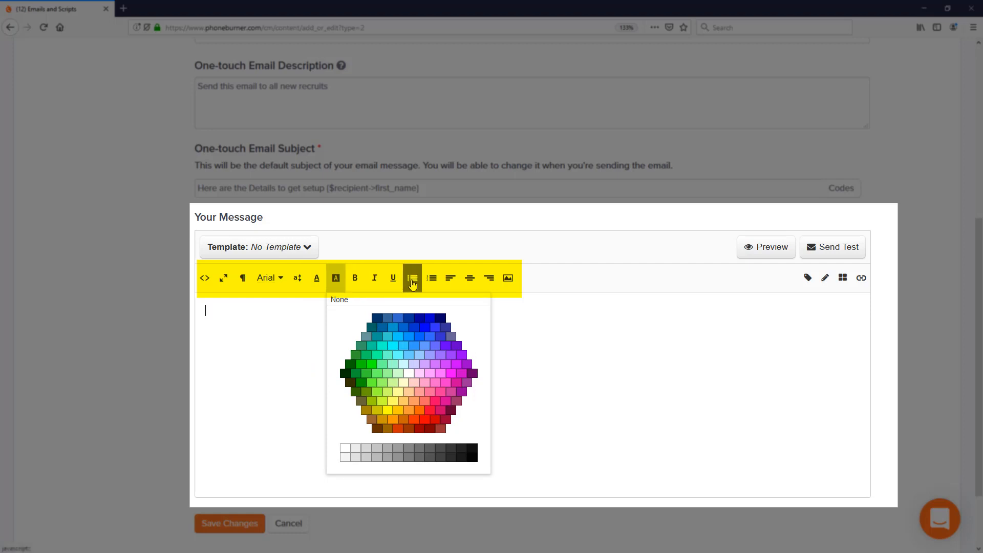
pyautogui.moveTo(412, 278)
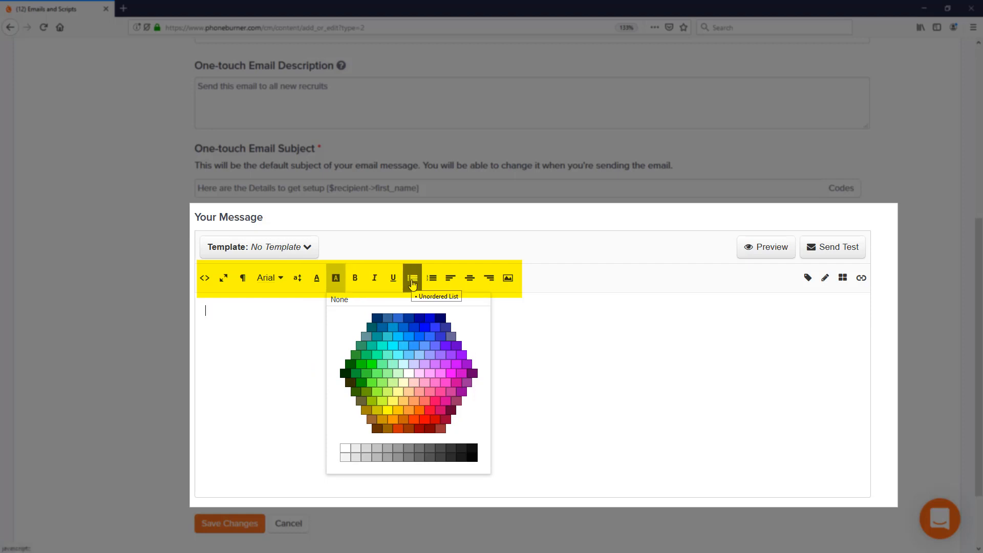
pyautogui.moveTo(469, 278)
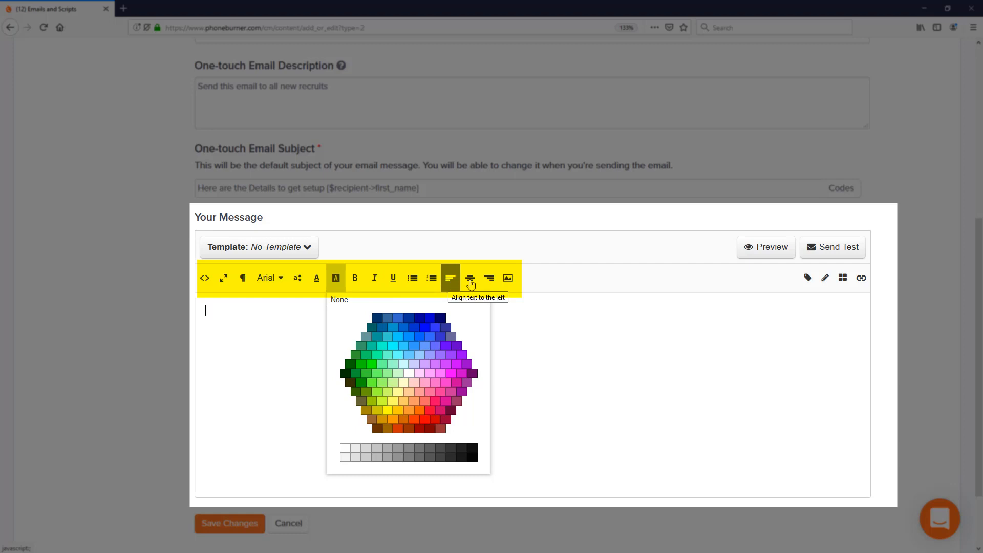
pyautogui.moveTo(489, 278)
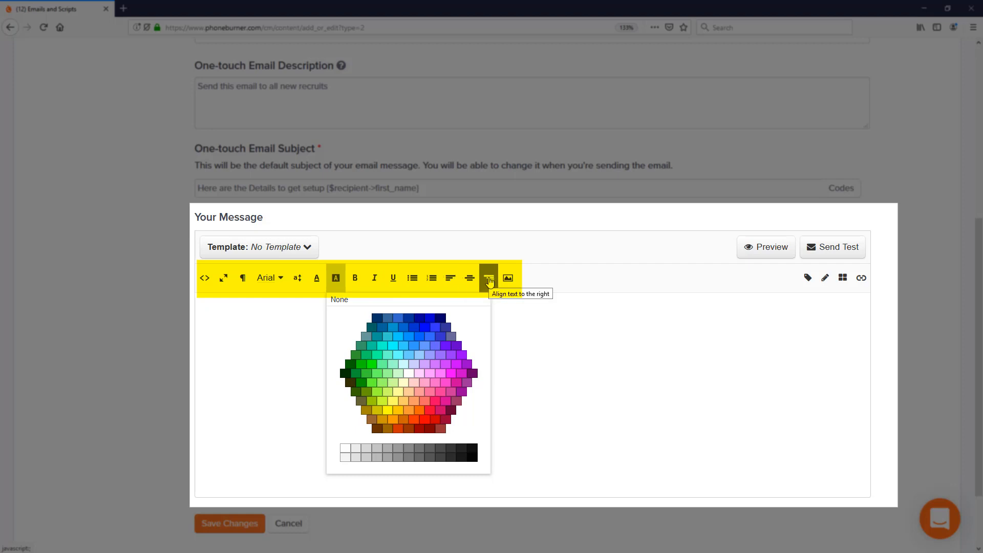
pyautogui.moveTo(507, 278)
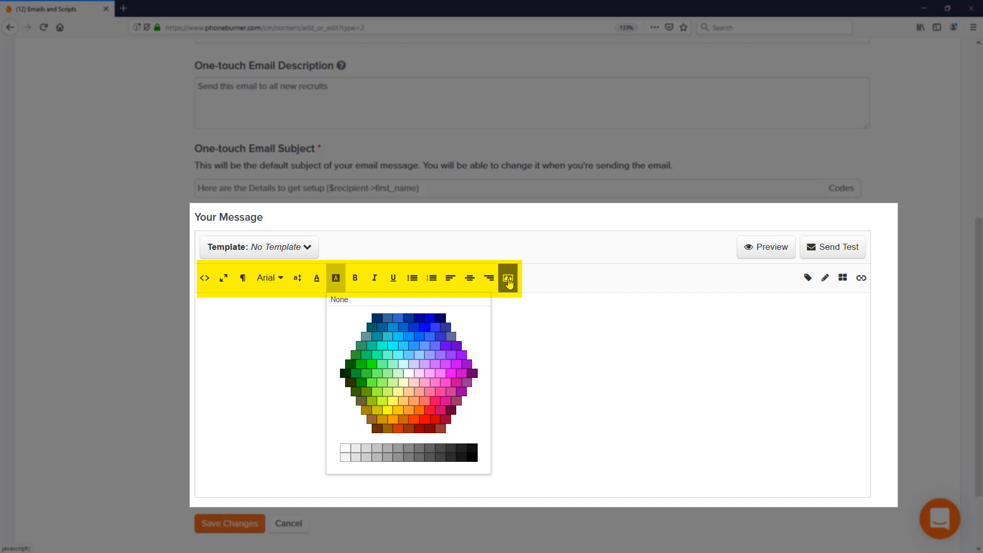
pyautogui.moveTo(508, 278)
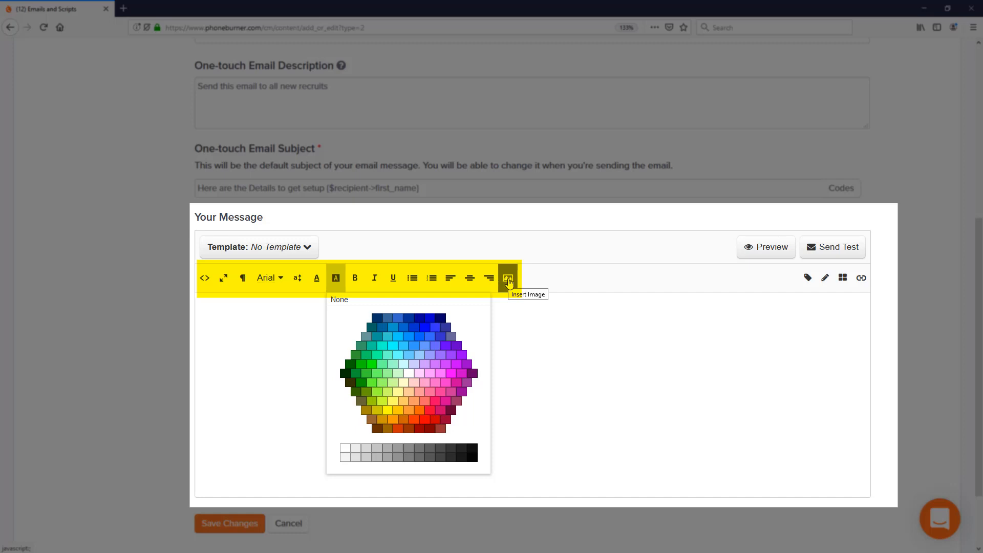
pyautogui.click(508, 278)
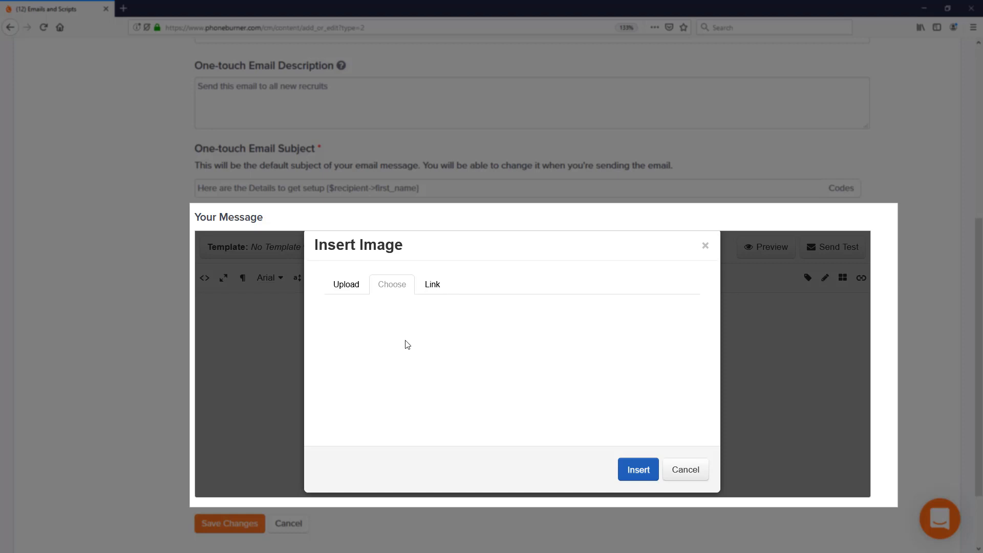
pyautogui.click(433, 284)
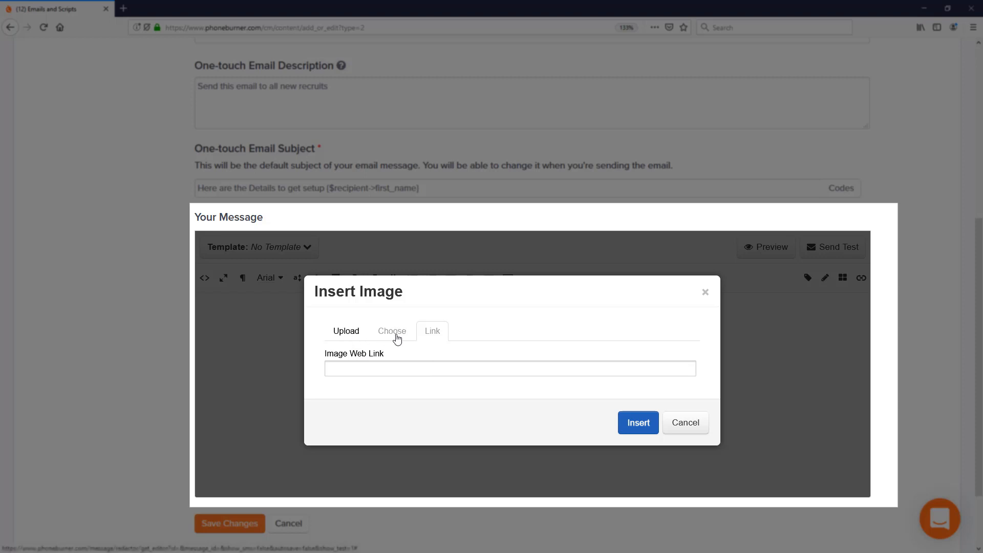
pyautogui.moveTo(735, 428)
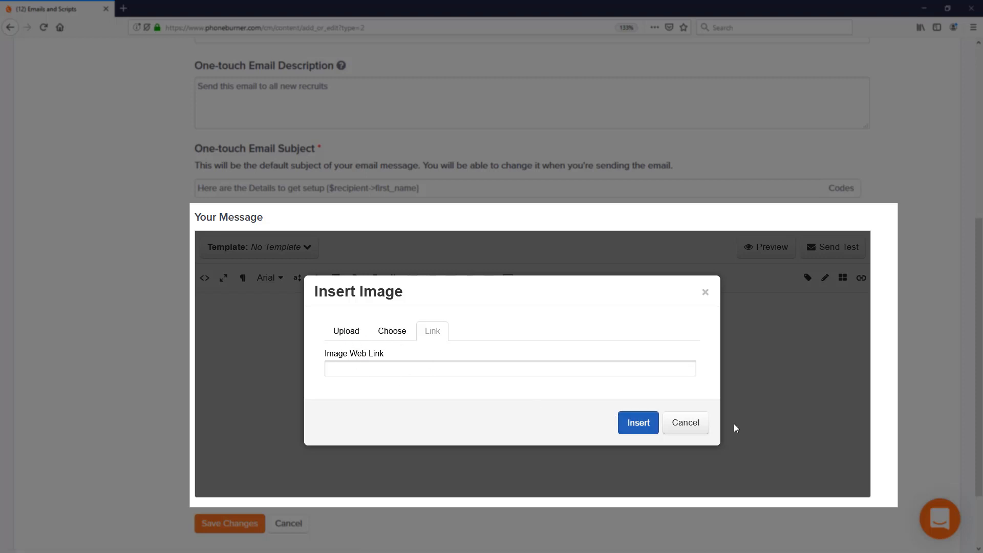
pyautogui.click(686, 422)
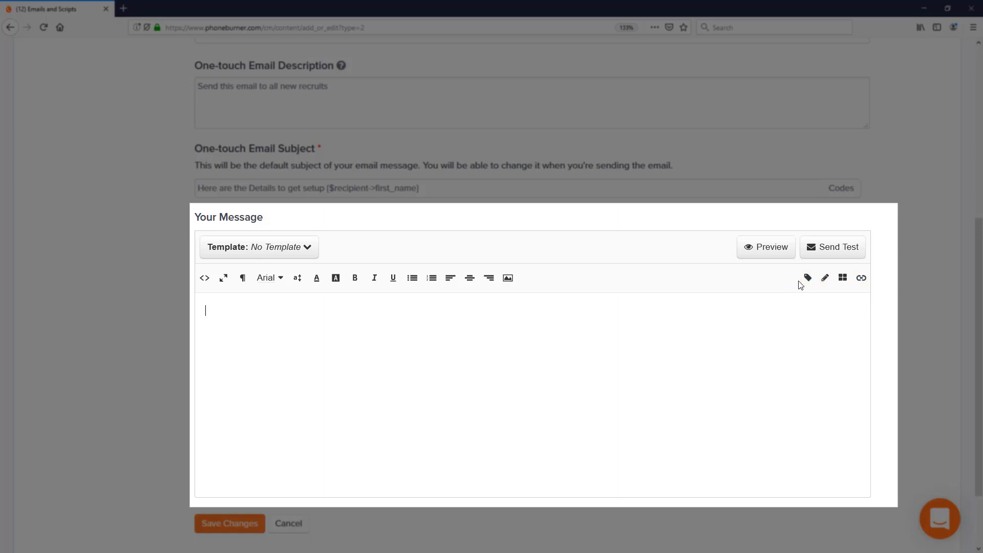
pyautogui.moveTo(808, 277)
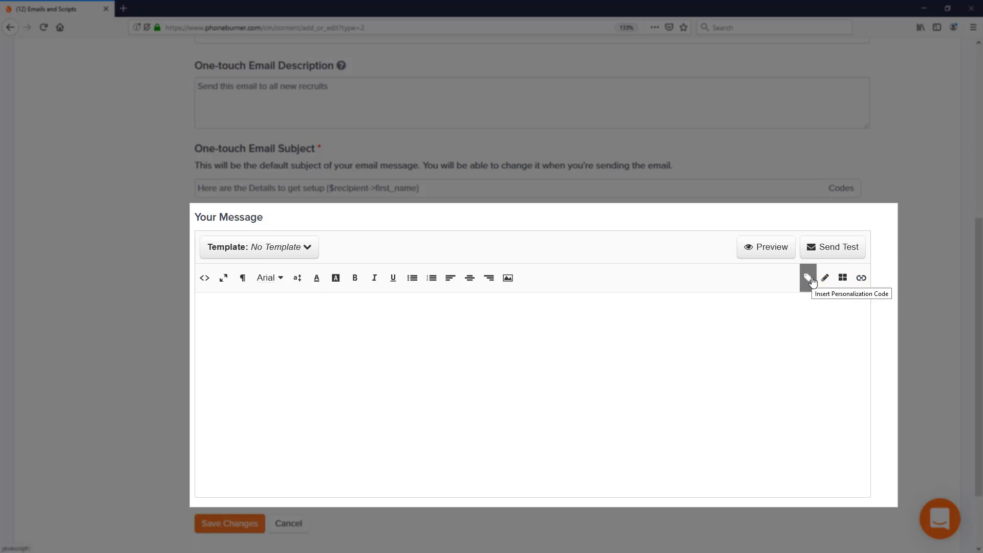
# Step: Begin the message body with the Recipient's First Name code and a comma
pyautogui.click(808, 277)
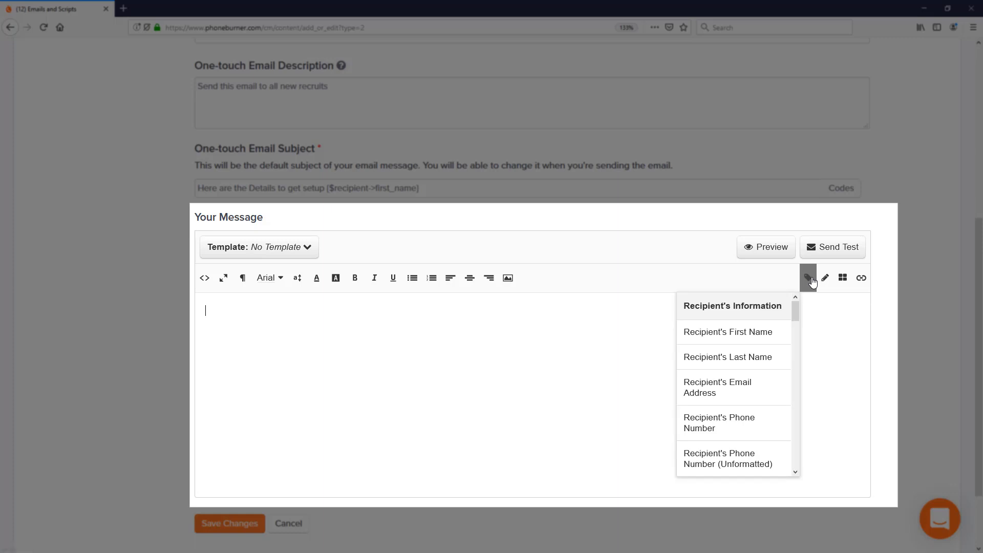
pyautogui.moveTo(746, 335)
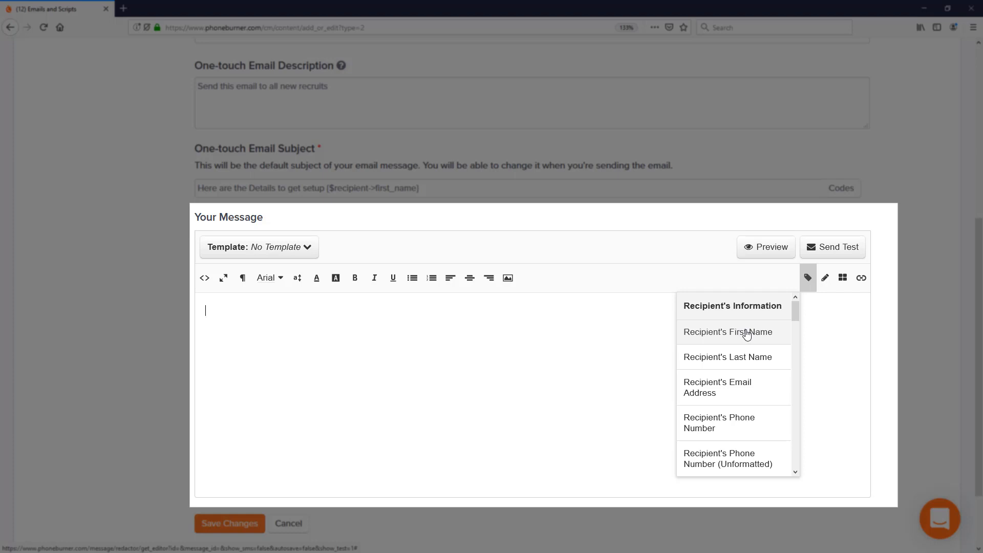
pyautogui.click(734, 332)
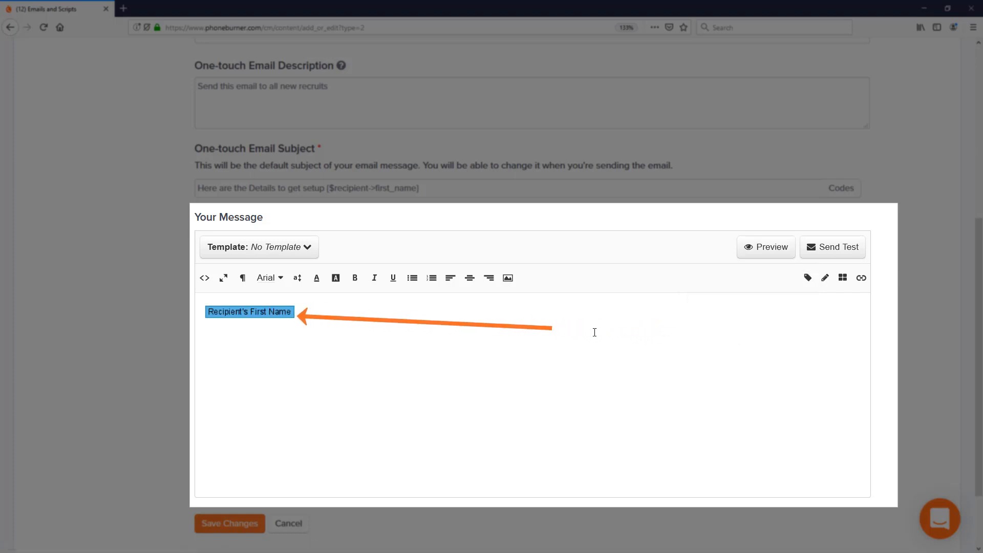
pyautogui.write(',')
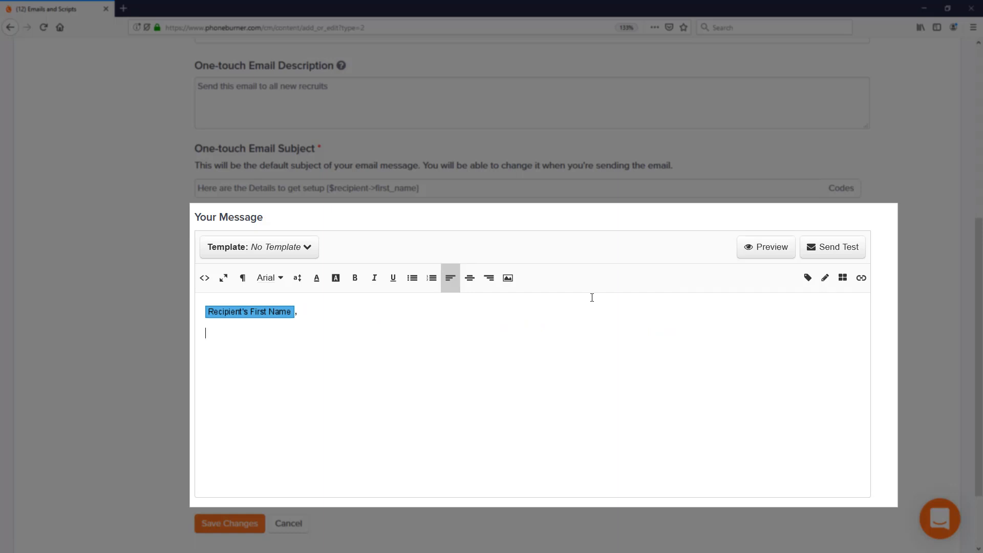
pyautogui.moveTo(587, 306)
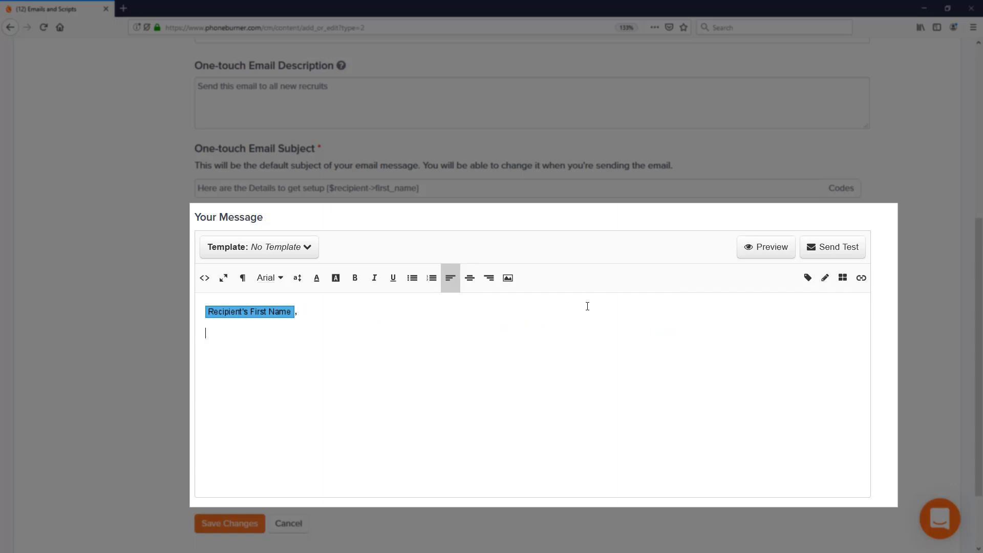
pyautogui.click(807, 277)
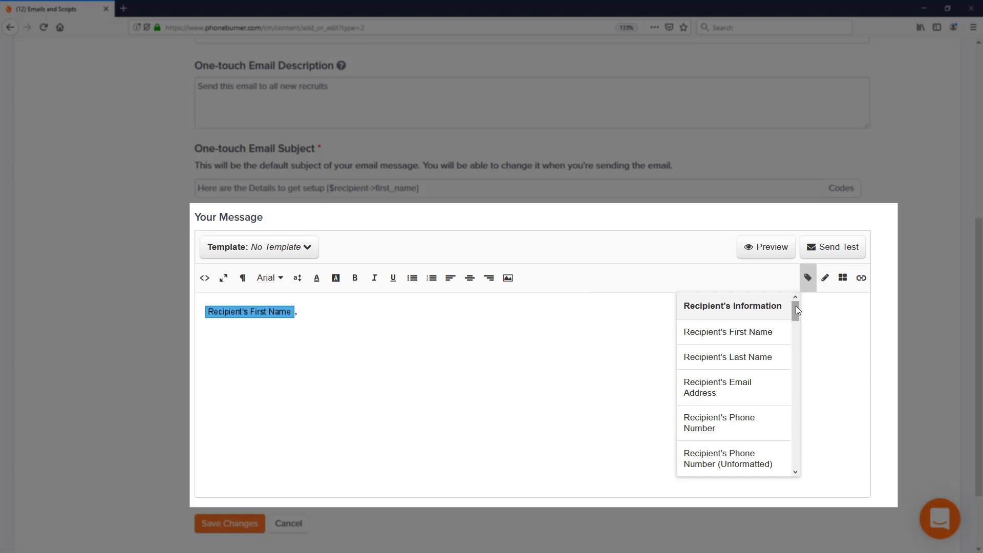
pyautogui.scroll(-3)
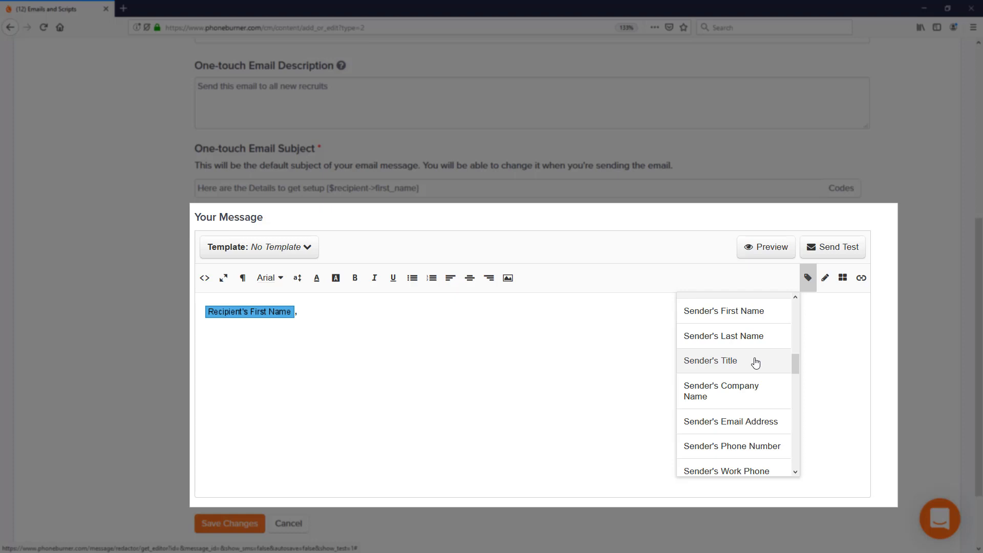
pyautogui.scroll(-3)
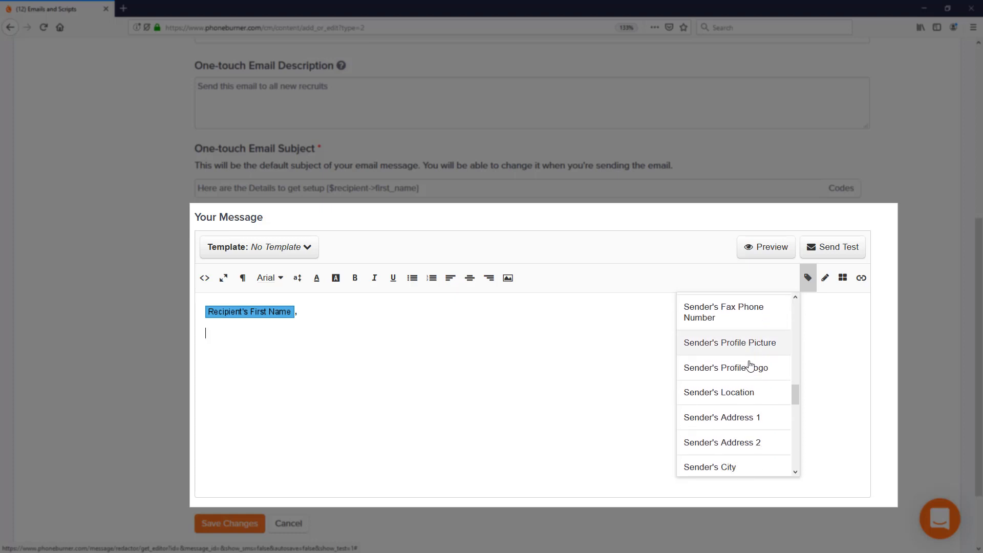
pyautogui.scroll(-3)
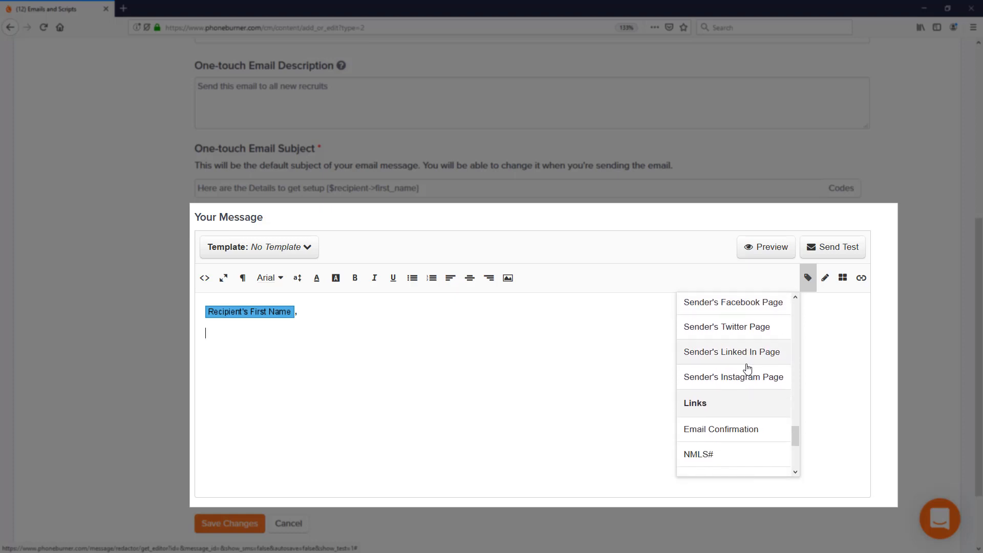
pyautogui.scroll(-3)
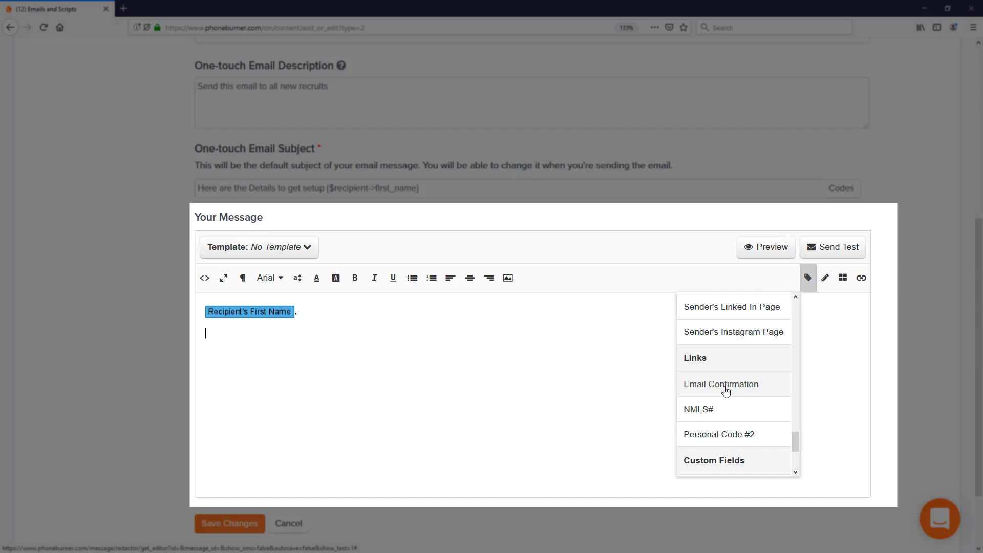
pyautogui.scroll(-3)
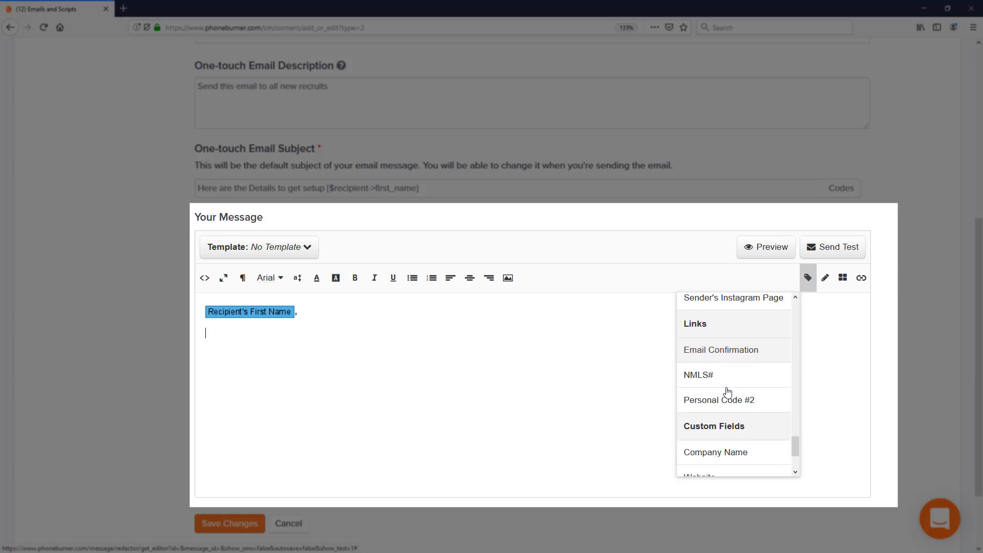
pyautogui.scroll(-3)
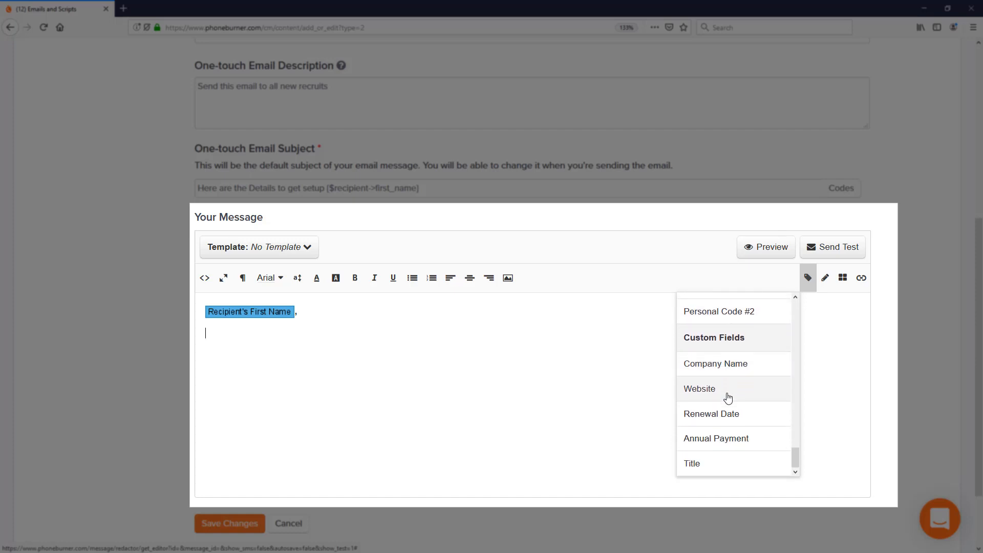
pyautogui.scroll(-3)
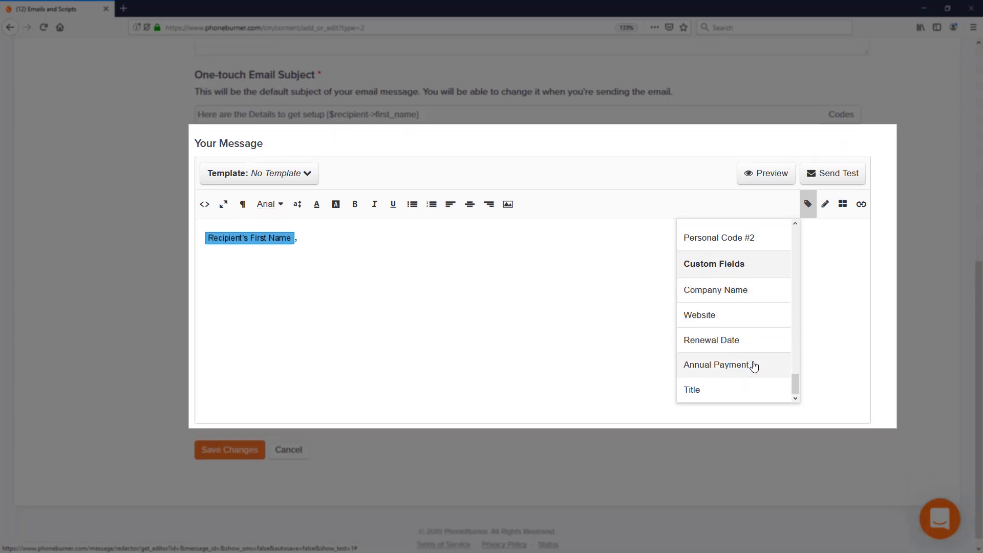
pyautogui.moveTo(748, 351)
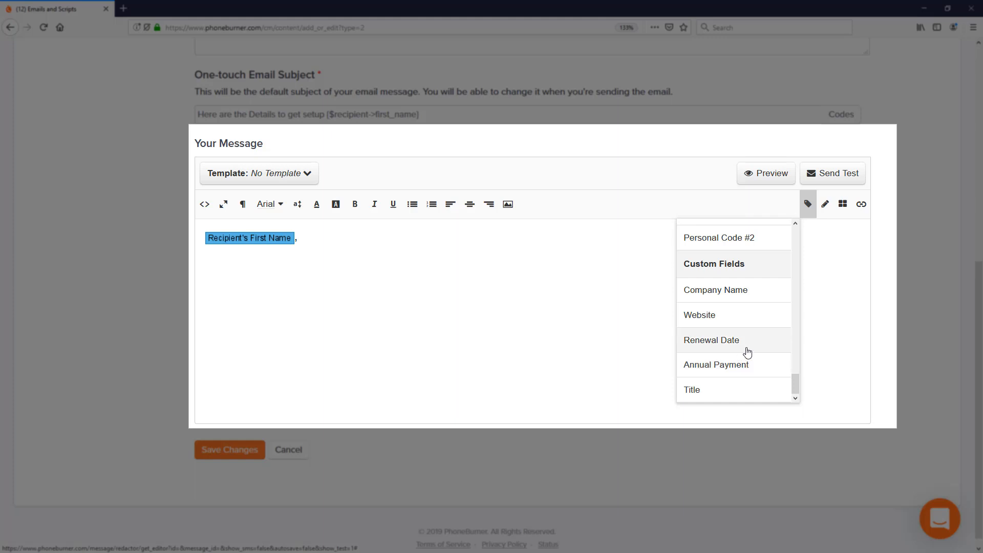
pyautogui.click(824, 204)
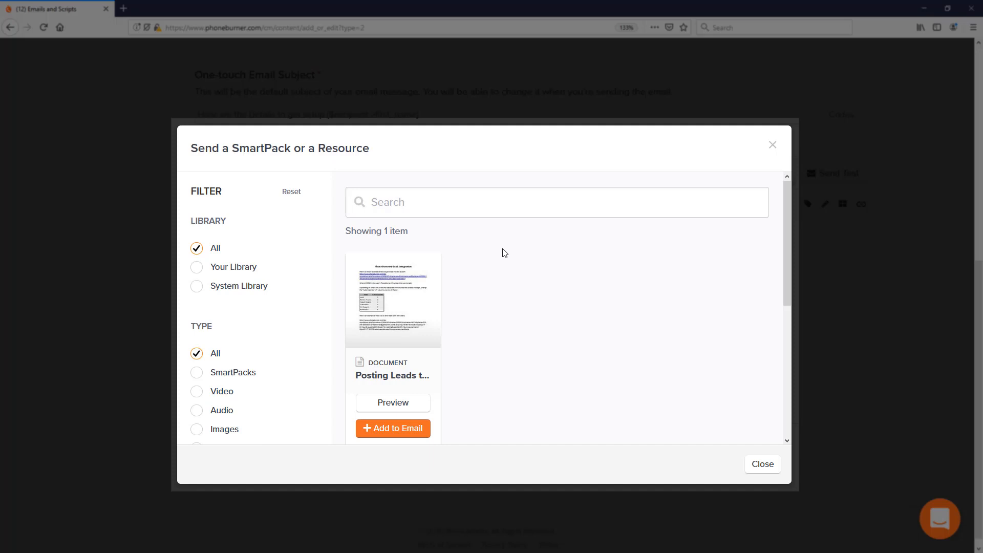
pyautogui.moveTo(768, 468)
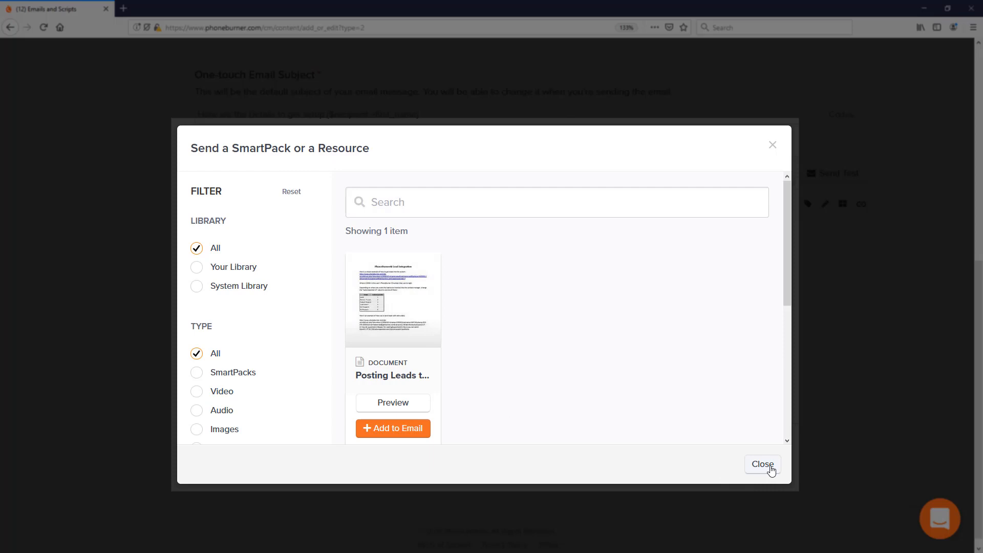
pyautogui.click(763, 464)
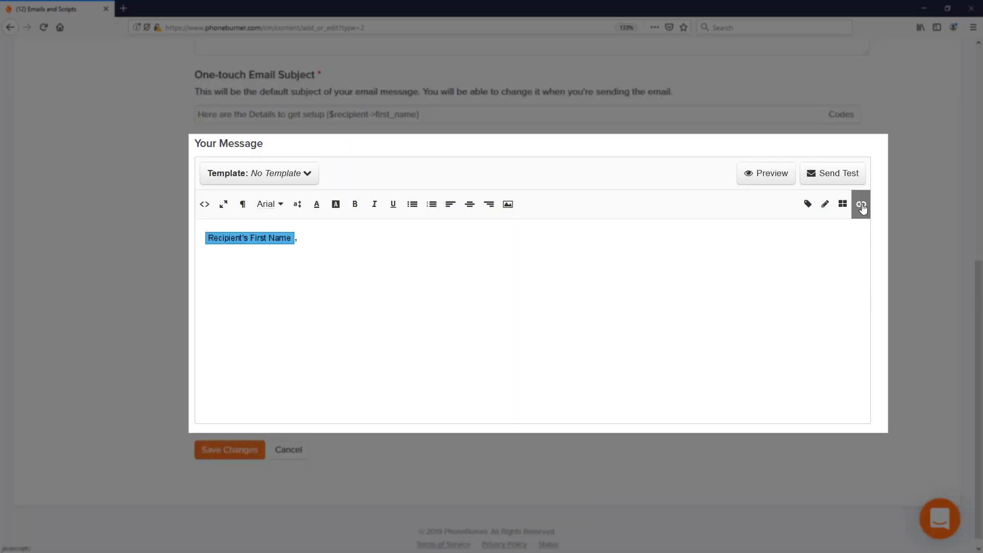
pyautogui.click(861, 204)
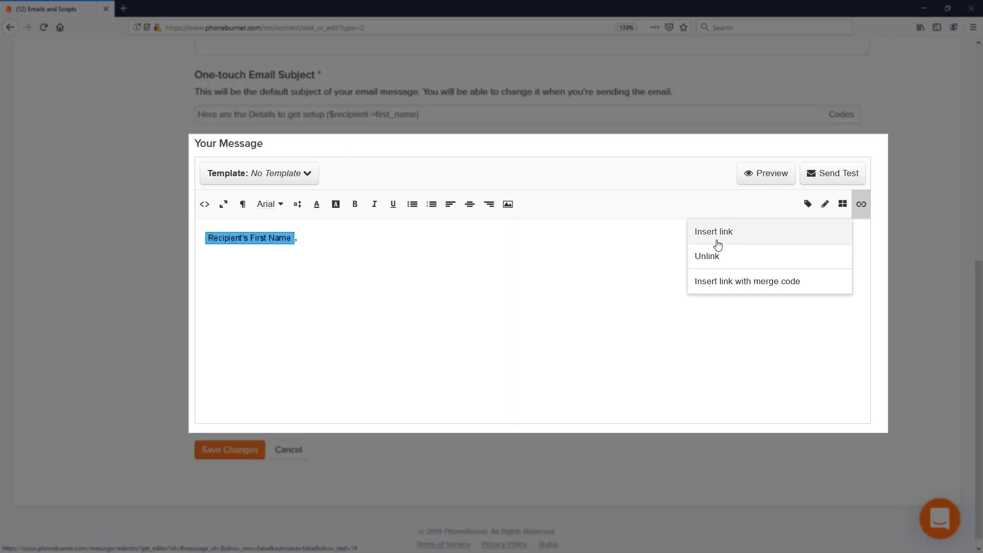
pyautogui.click(680, 285)
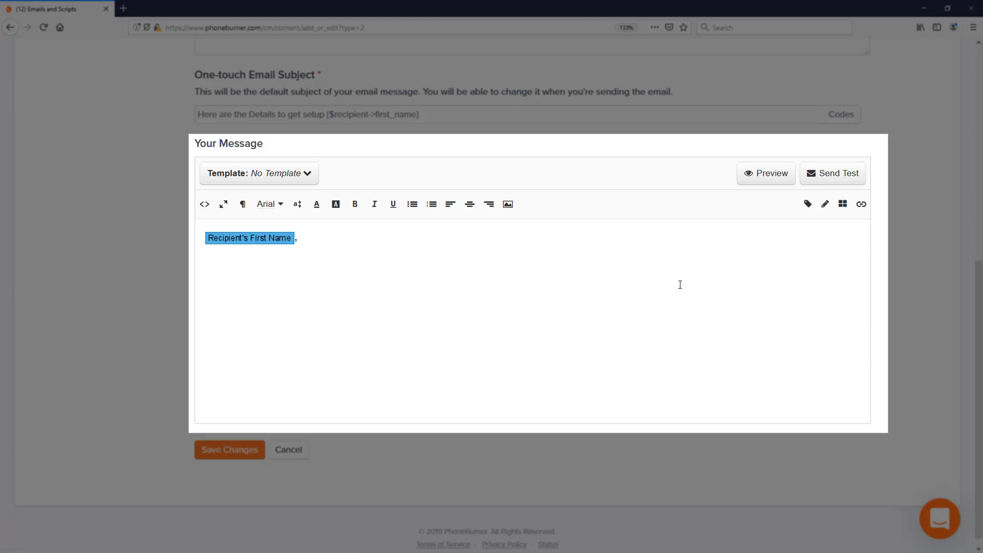
# Step: Write the 'It was great talking with you' paragraph, Posting Leads link, and questions line
pyautogui.write('It')
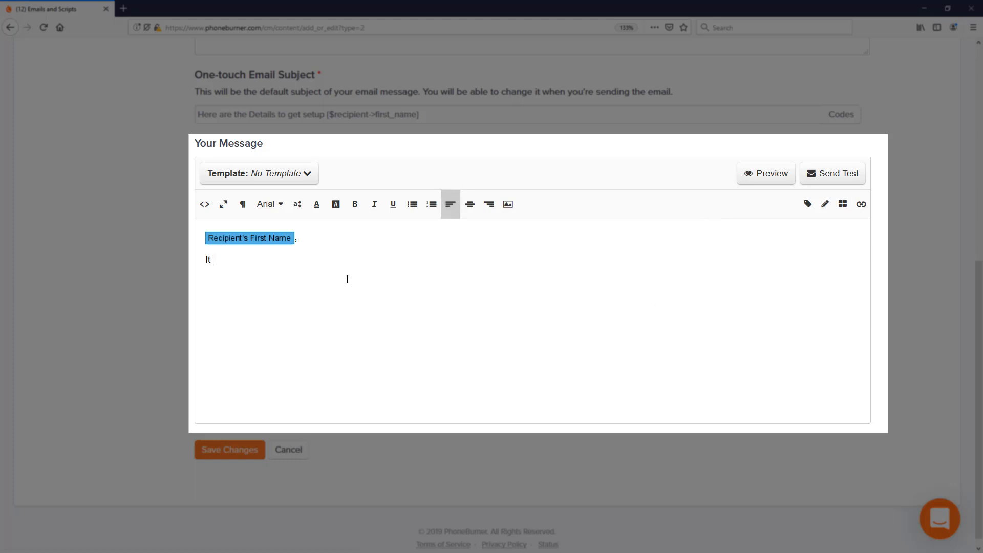
pyautogui.write('was great talking with you today and I am looking')
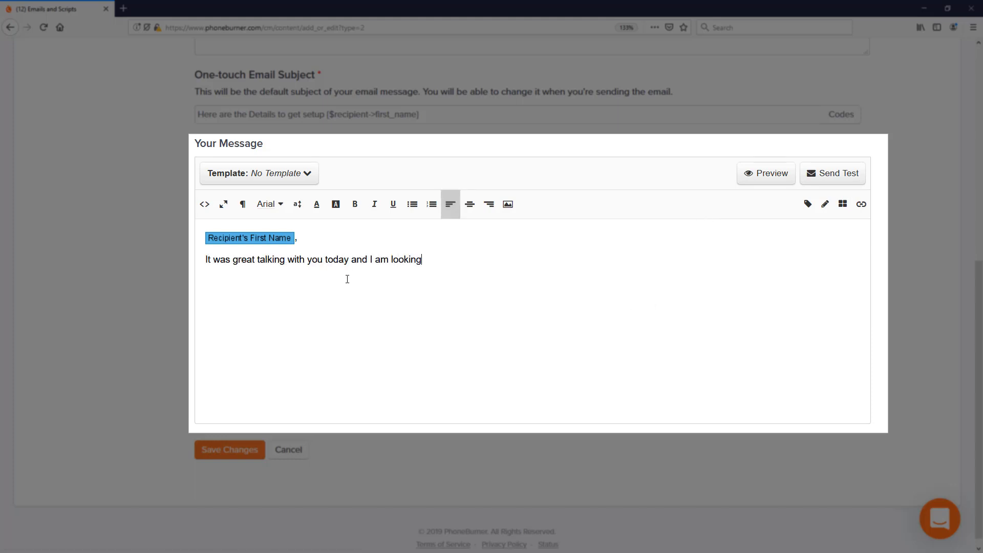
pyautogui.write('forward to working with you. Here are the details we')
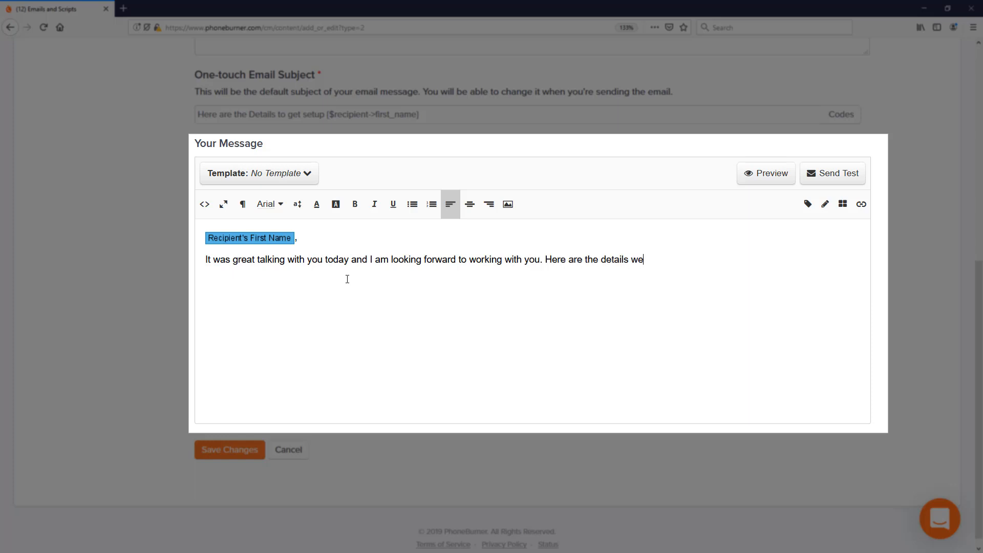
pyautogui.write('discussed on our call:')
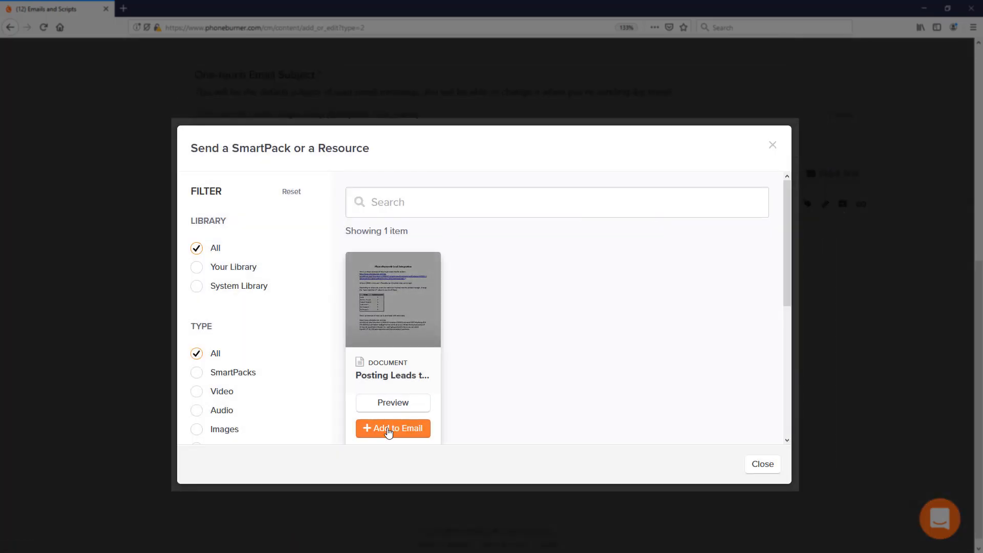
pyautogui.click(393, 428)
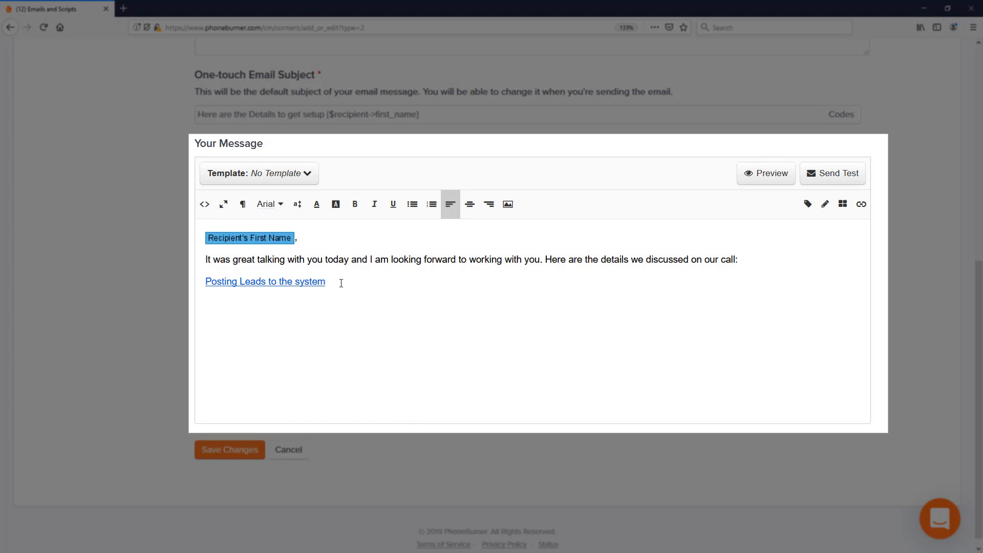
pyautogui.write('If you have questions let me know')
pyautogui.write('Here for your success,')
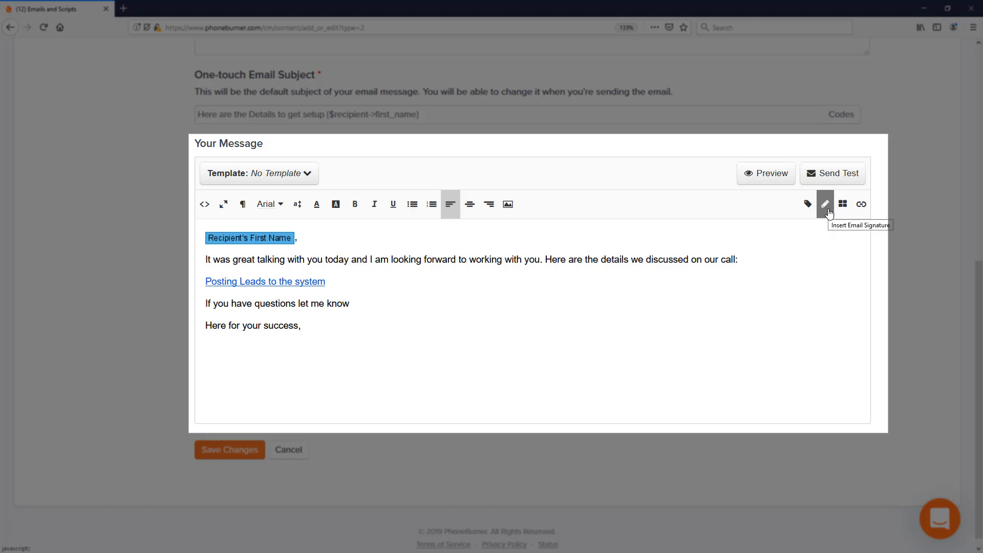
pyautogui.moveTo(827, 213)
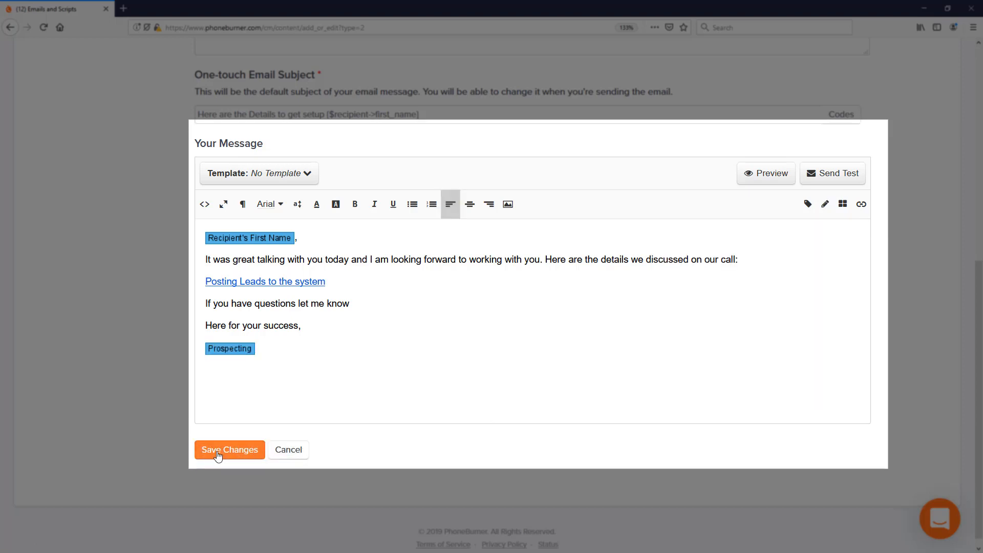
# Step: Save the finished One-touch Email with Save Changes
pyautogui.click(766, 173)
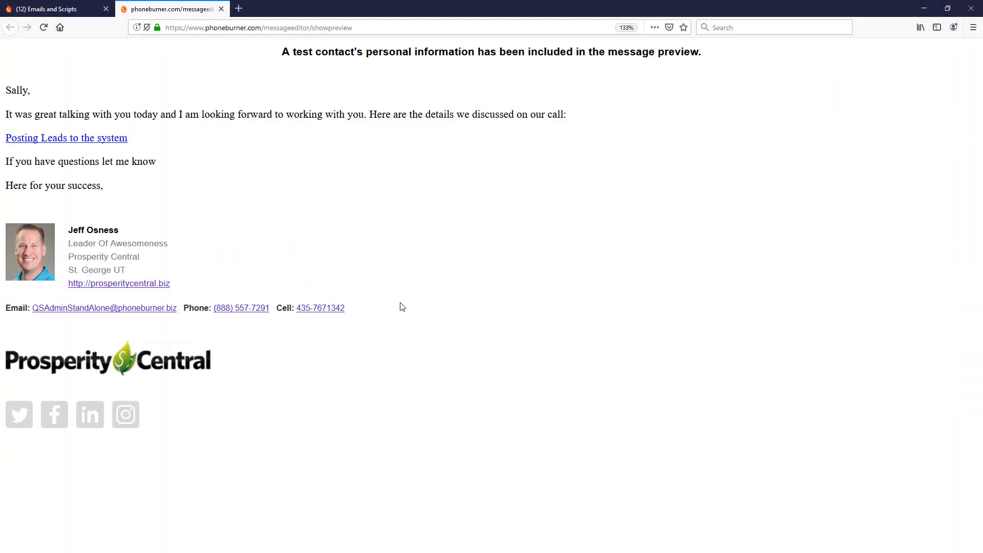
pyautogui.moveTo(348, 210)
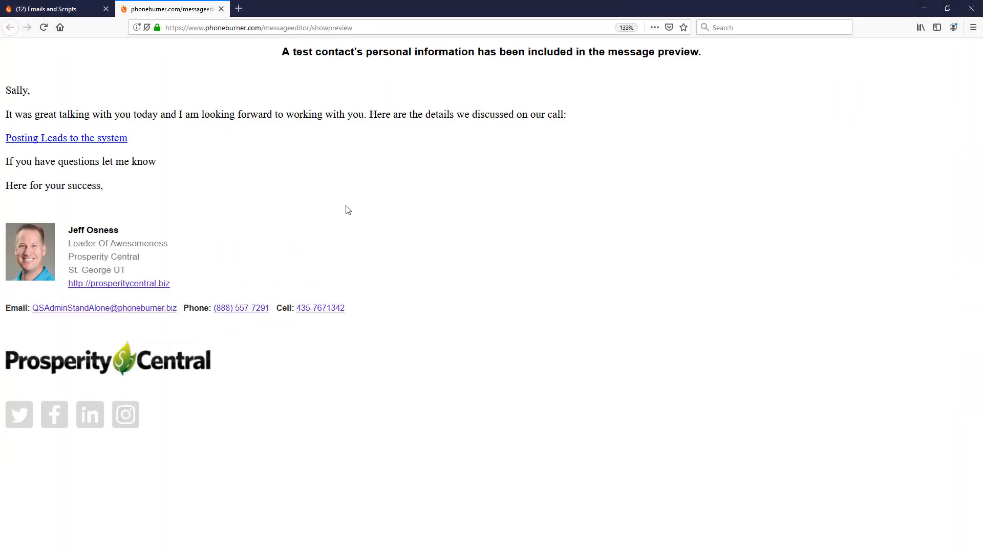